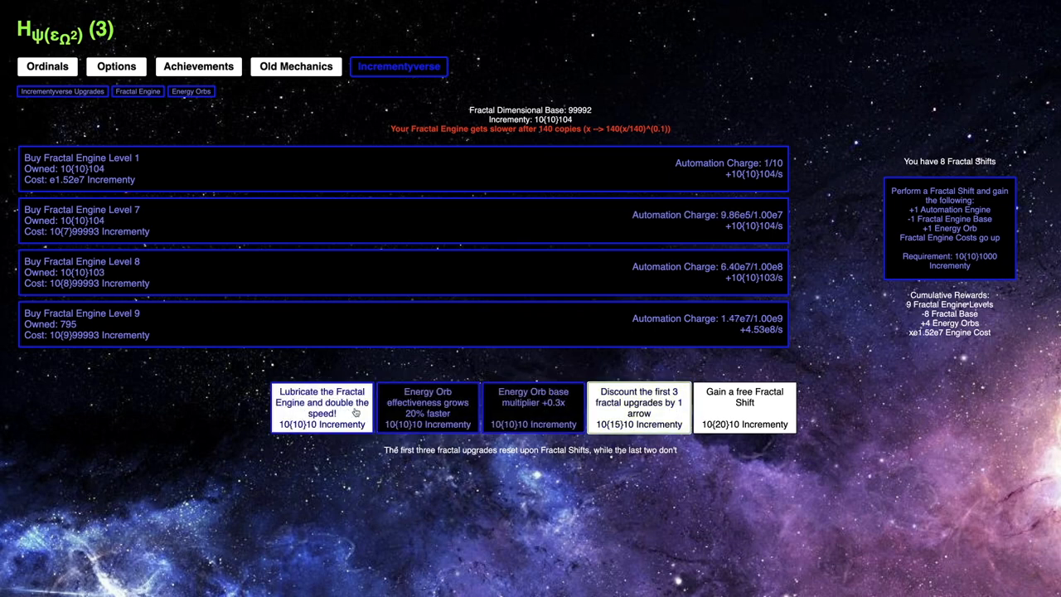
- Buy the Fractal Engine speed-doubling upgrade and view the Energy Orbs boosting odd engines
click(321, 406)
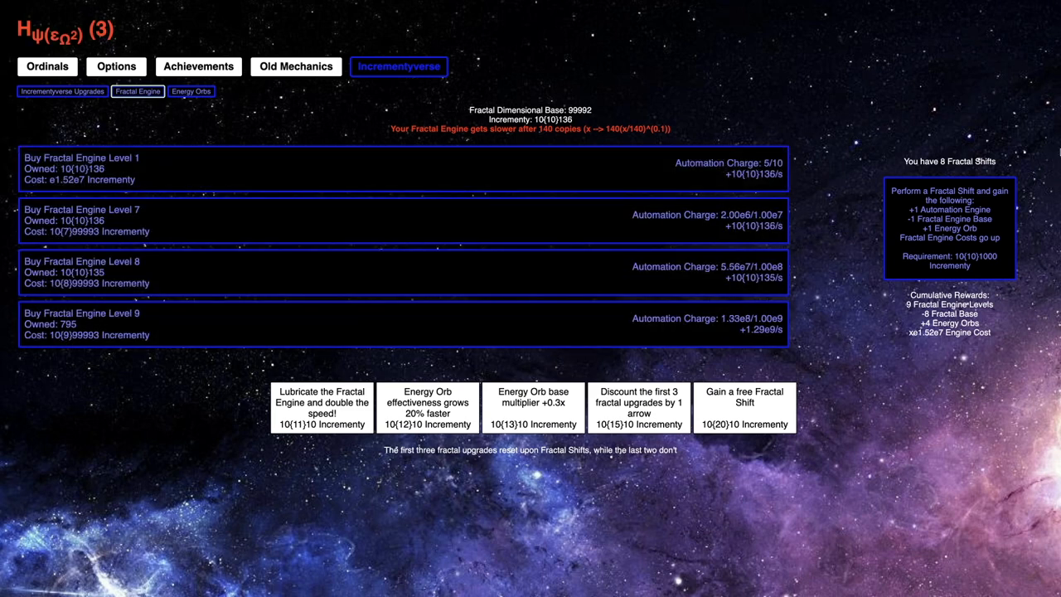
click(191, 91)
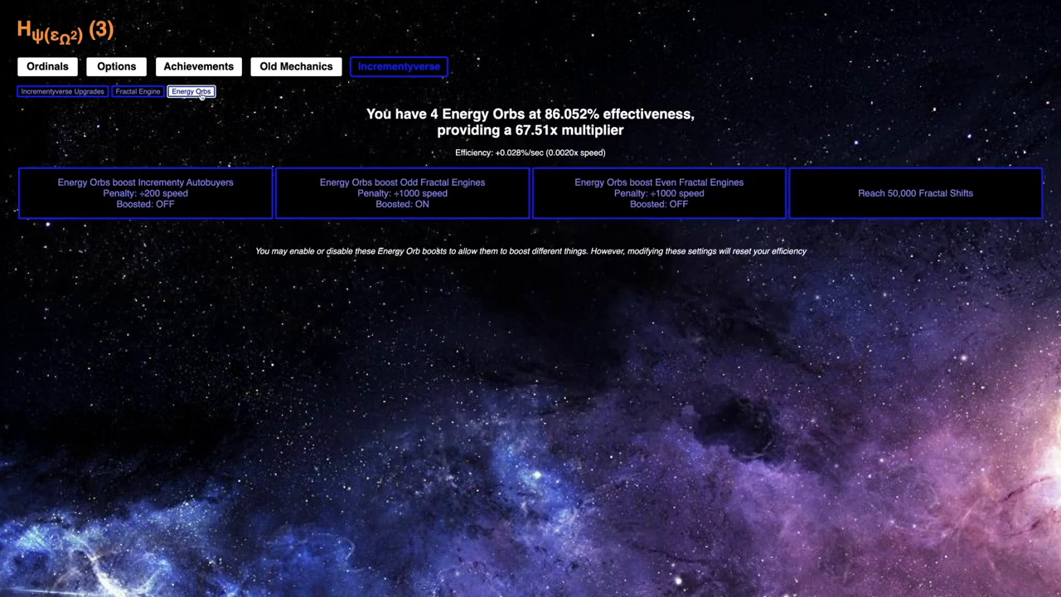
- Check the Fractal Engine page, then view the Incrementyverse upgrades at 10(10)186 increment
click(137, 91)
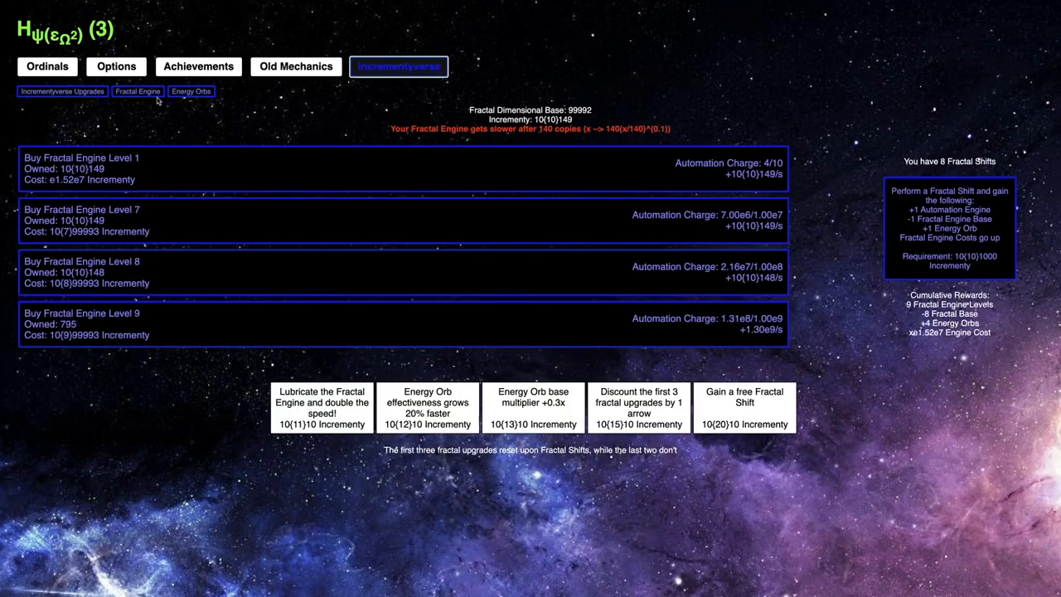
click(63, 91)
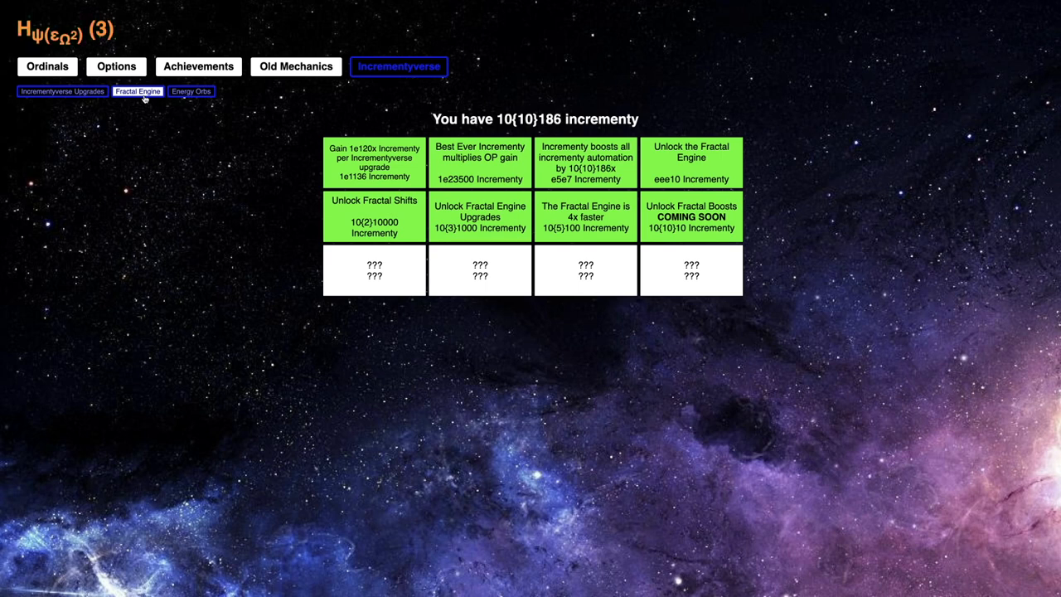
- Let the Fractal Engine climb to level 11, reaching 10 Fractal Shifts and 10(12)1181 increment
click(138, 91)
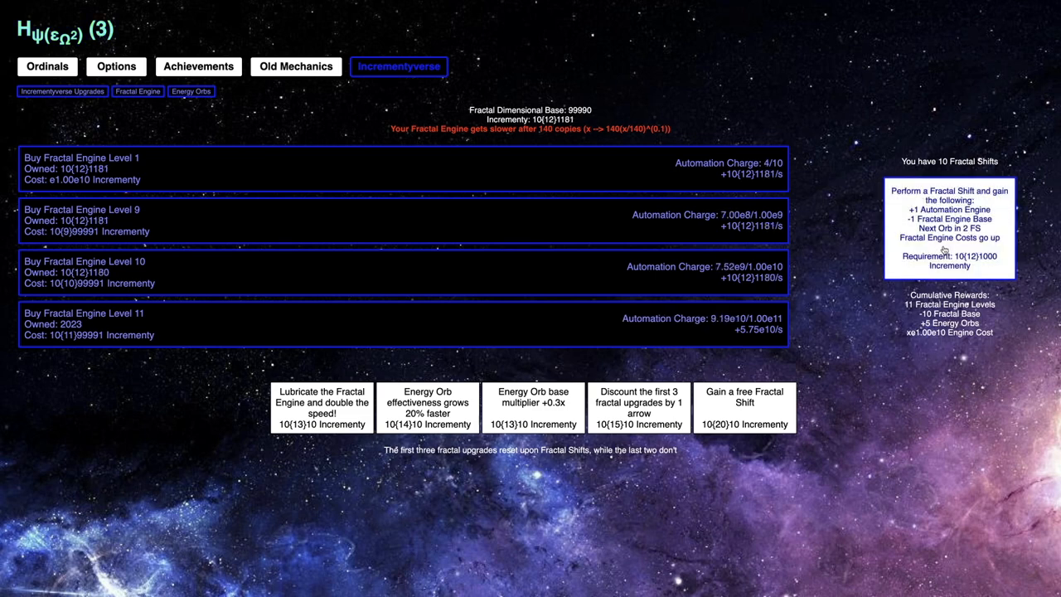
- Perform the 11th Fractal Shift and rebuy the engine speed-doubling upgrade
click(949, 229)
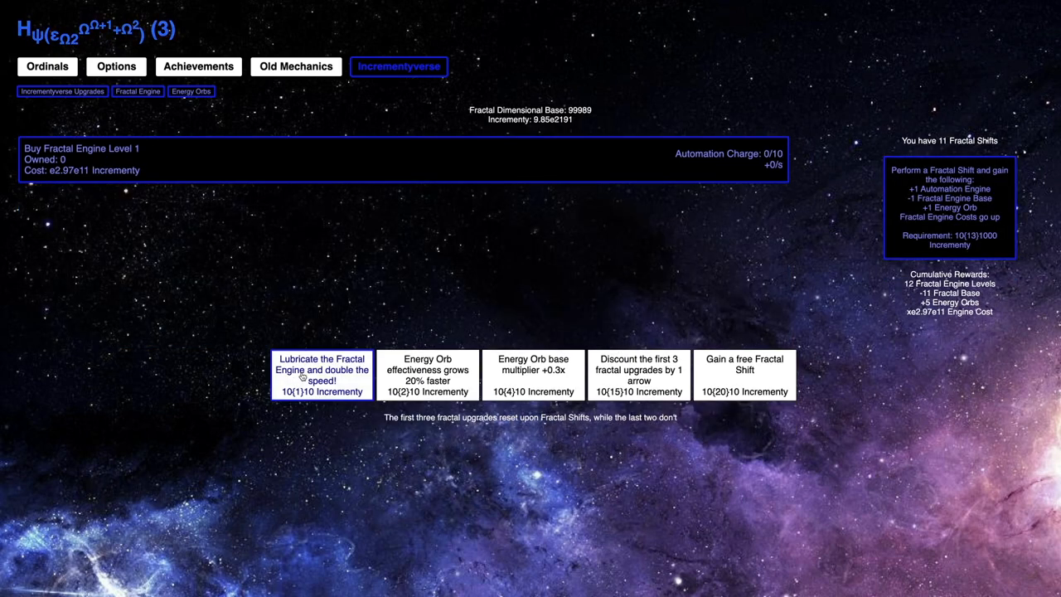
click(322, 375)
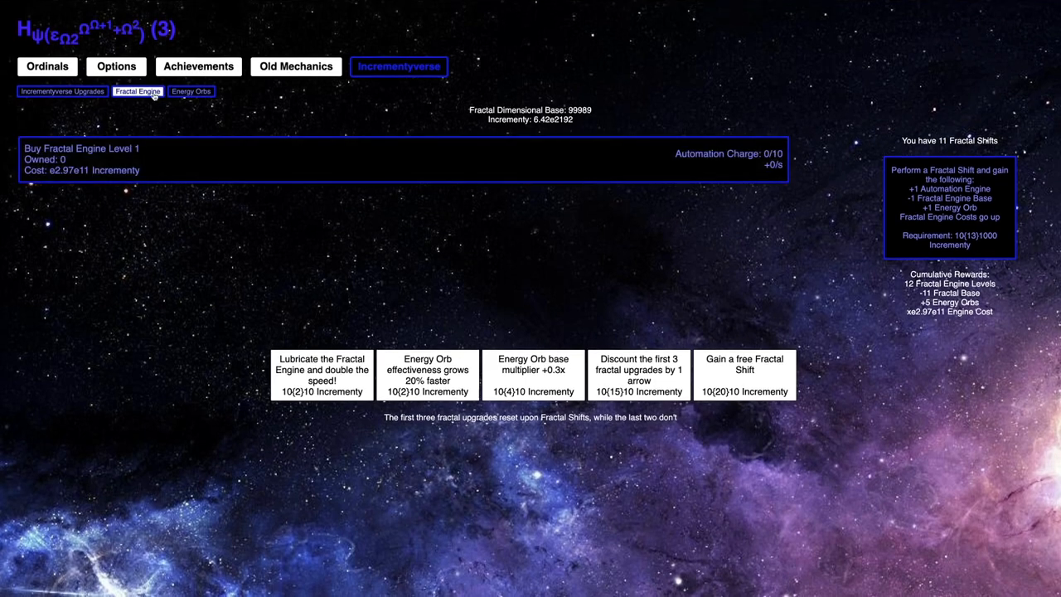
click(63, 91)
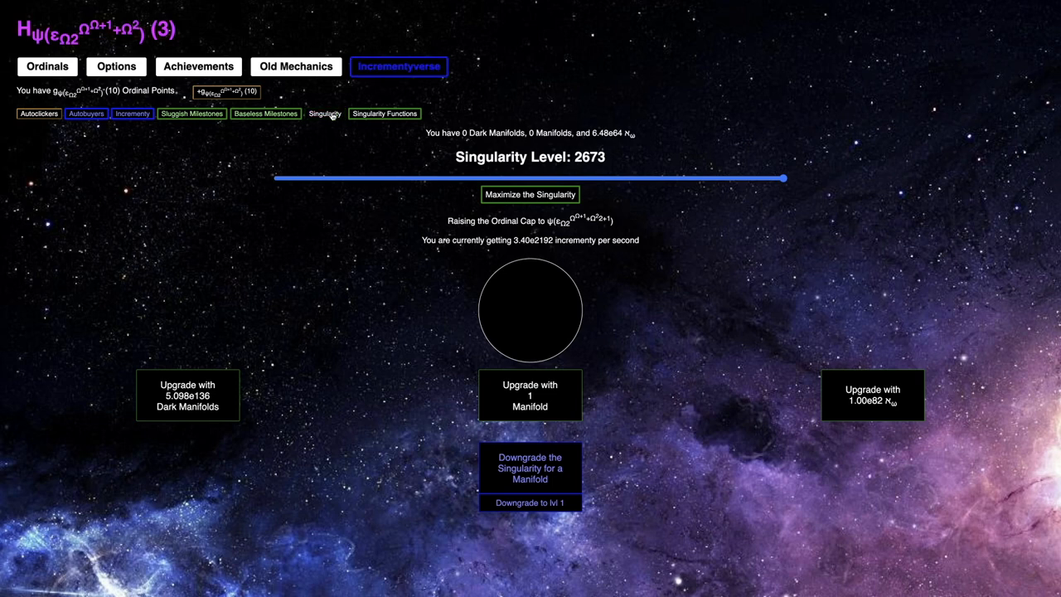
- Review Singularity Functions and the increment autobuyer, then return to Incrementyverse upgrades at 5.06e3317
click(385, 113)
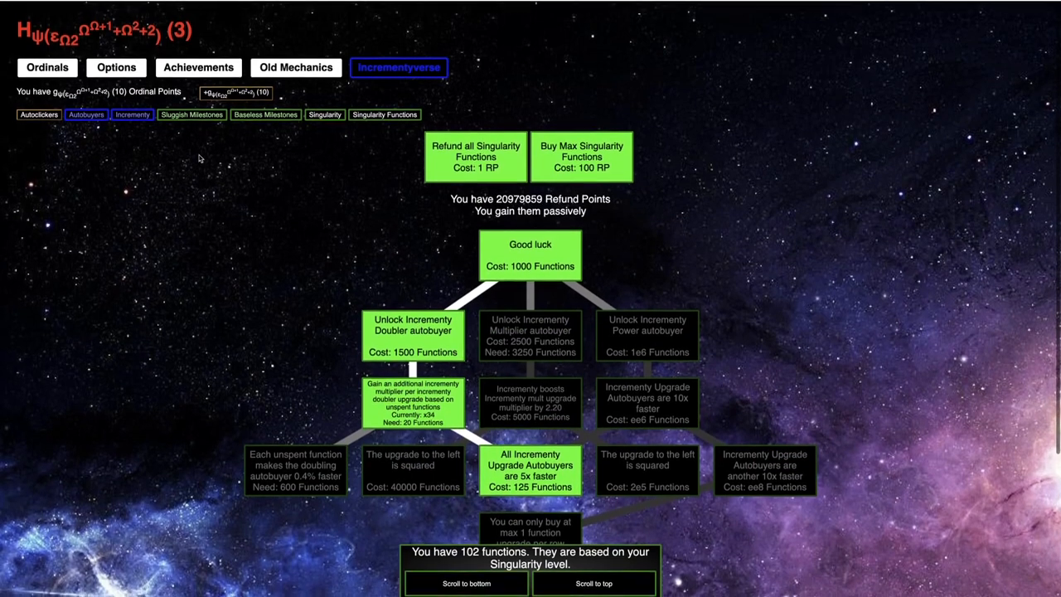
click(133, 113)
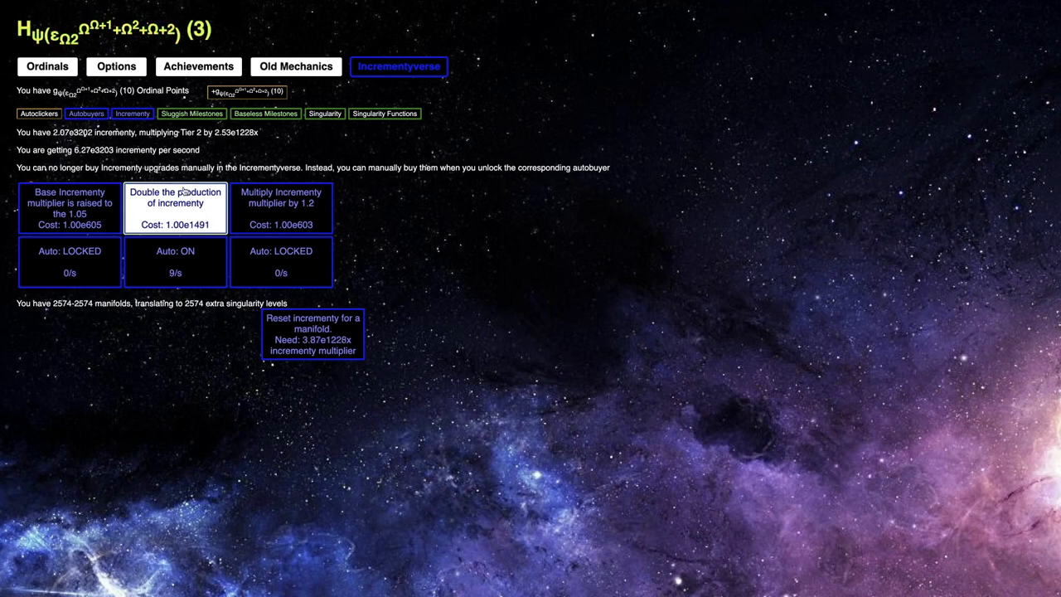
click(398, 66)
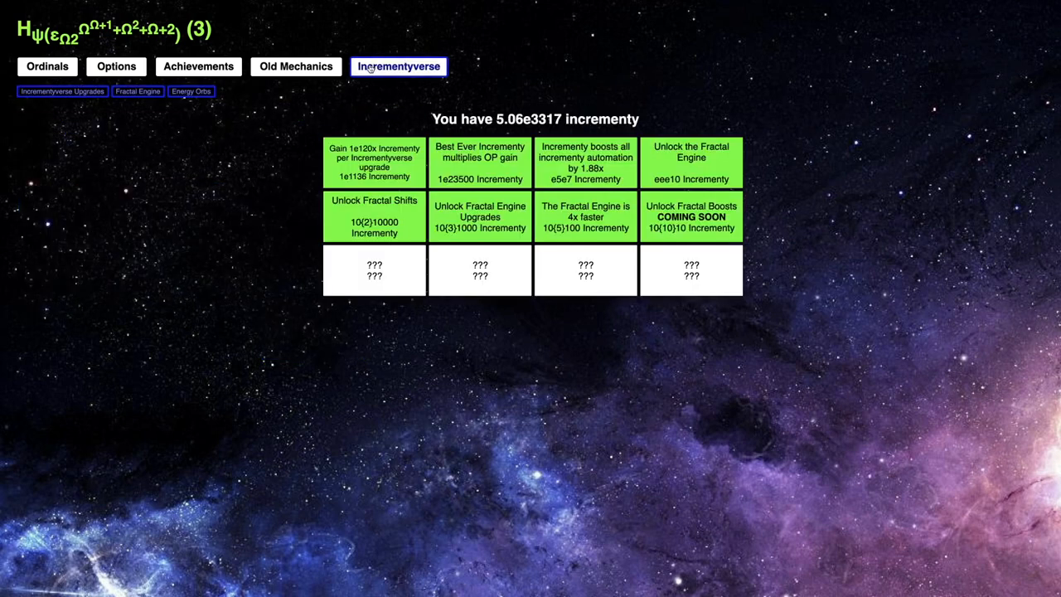
- Check the Fractal Engine and Incrementyverse upgrades, then watch the increment autobuyer reach 2846 manifolds
click(191, 92)
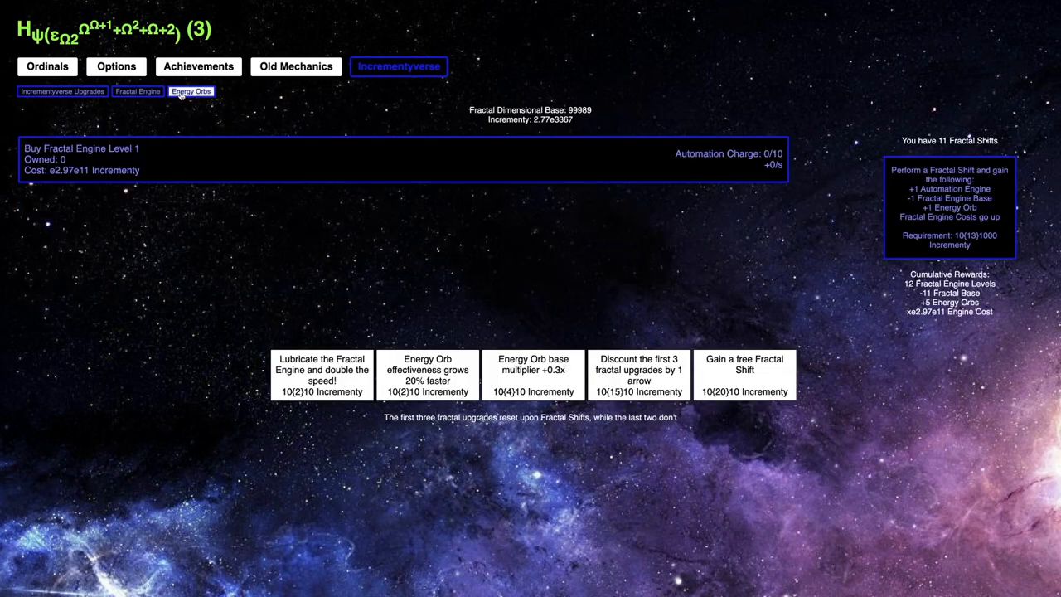
click(190, 91)
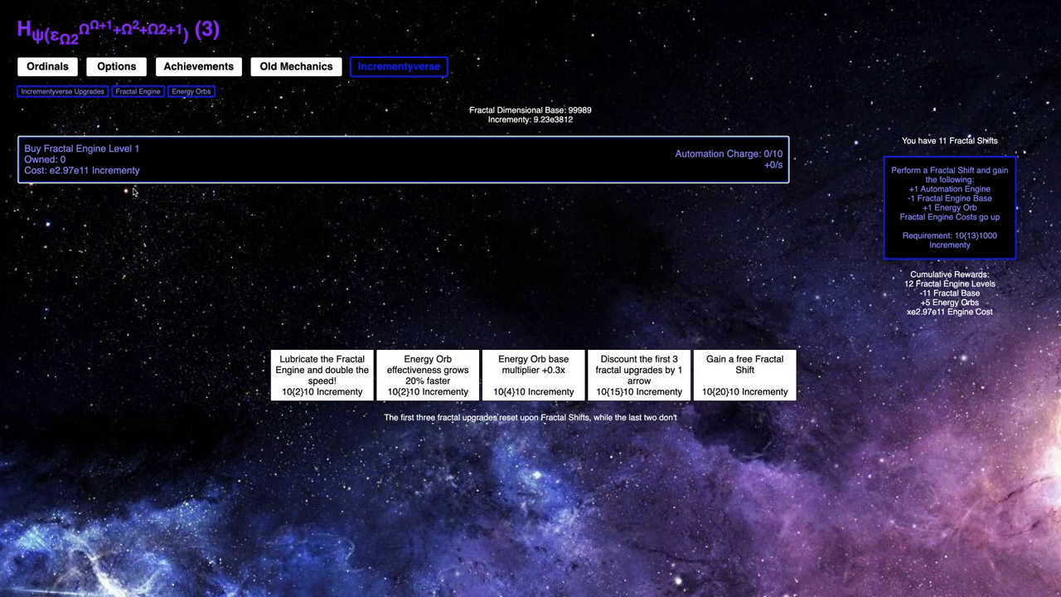
click(61, 91)
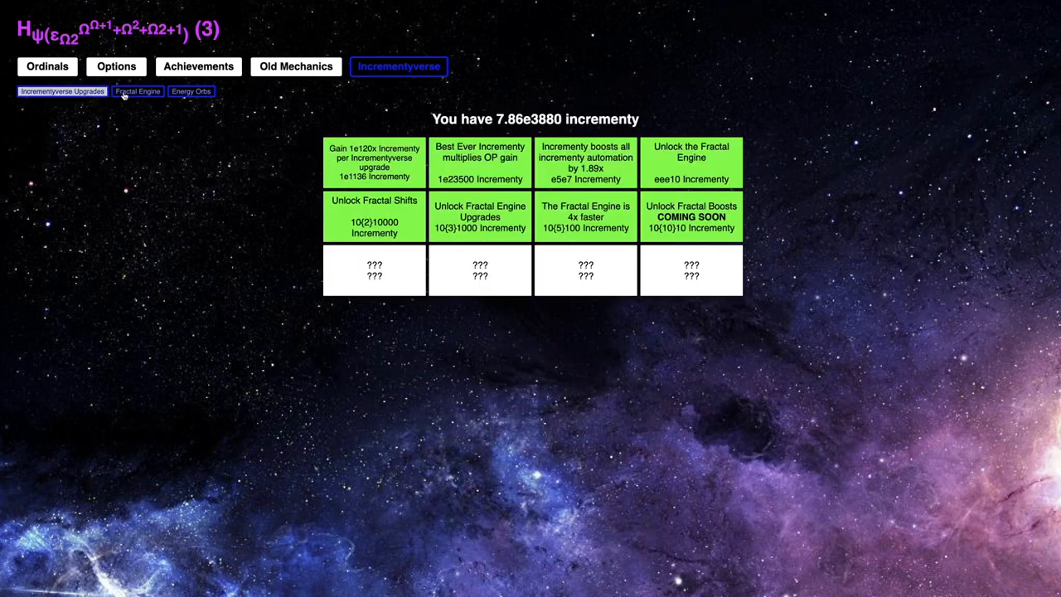
click(138, 91)
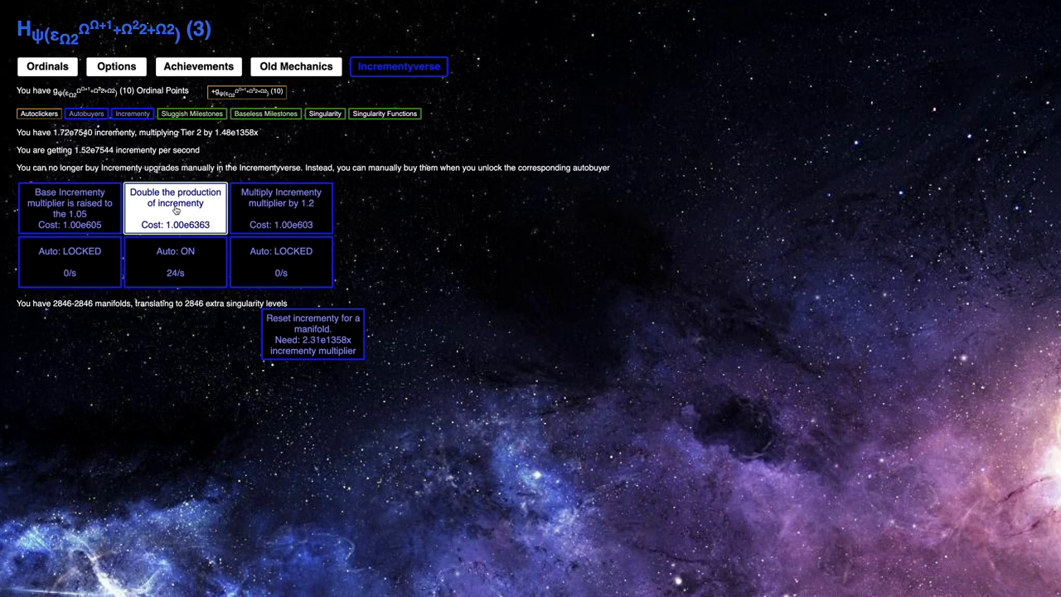
- Alternate between Singularity Functions and the increment autobuyer until manifolds reach 3398
click(385, 113)
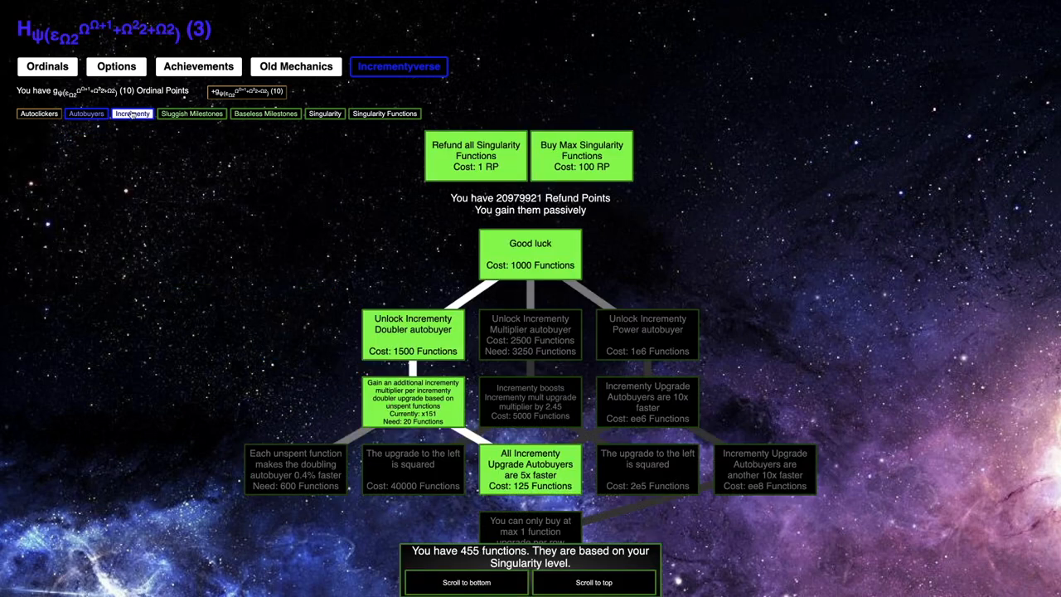
click(132, 113)
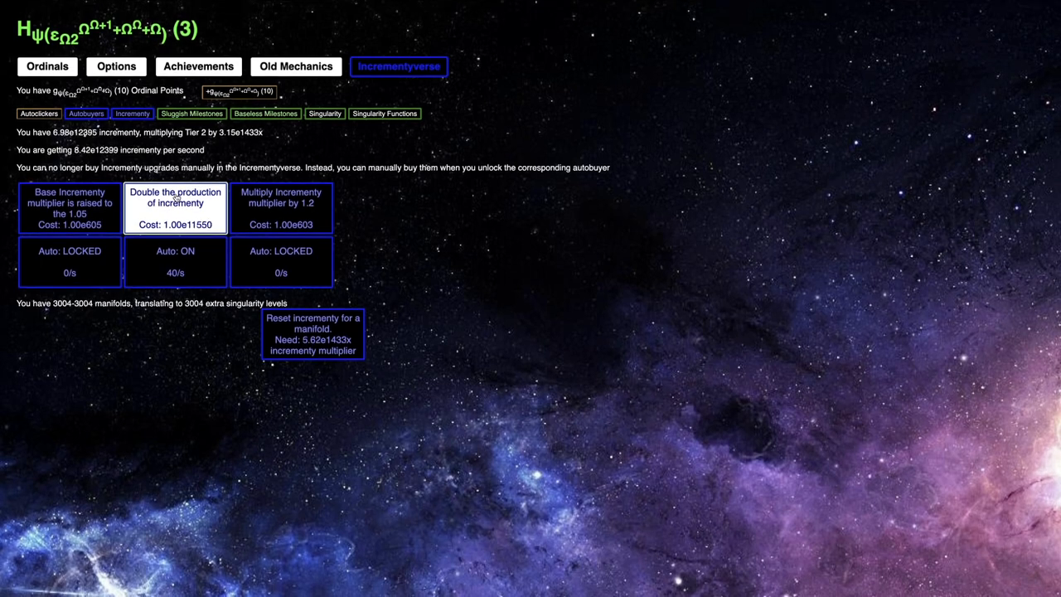
click(385, 113)
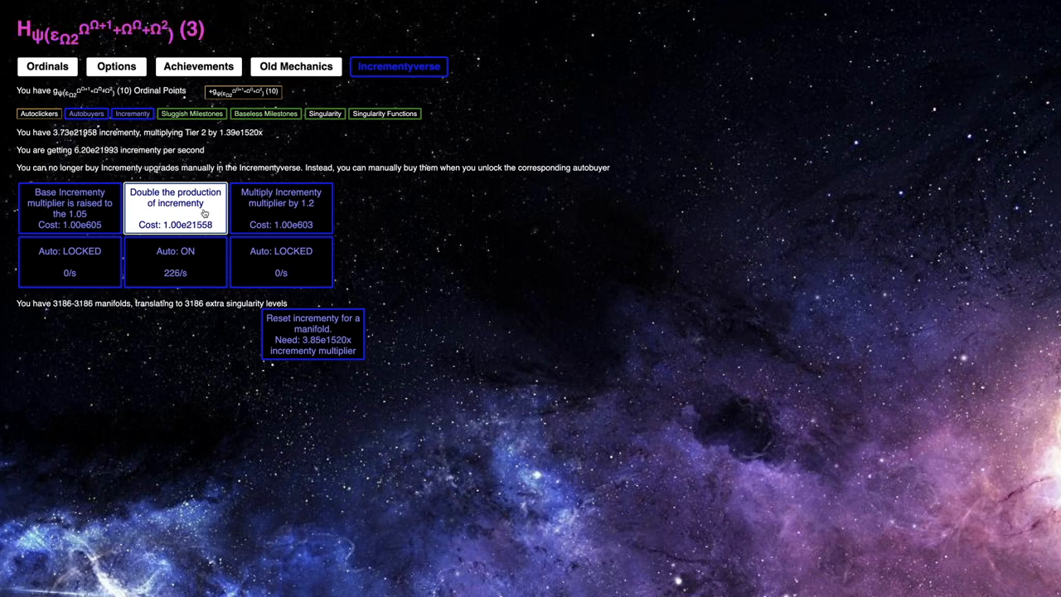
click(385, 113)
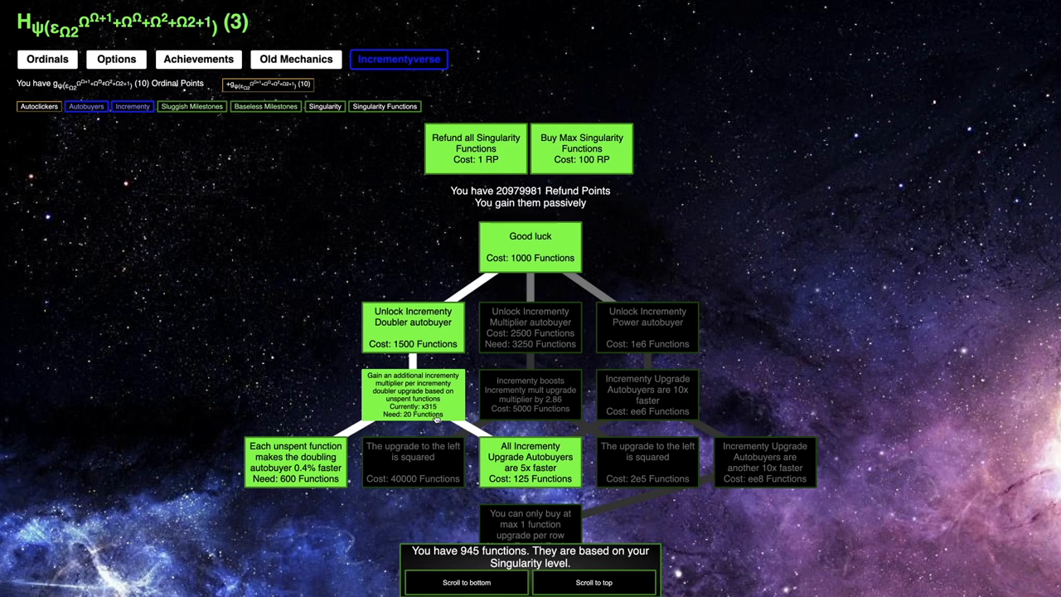
click(132, 106)
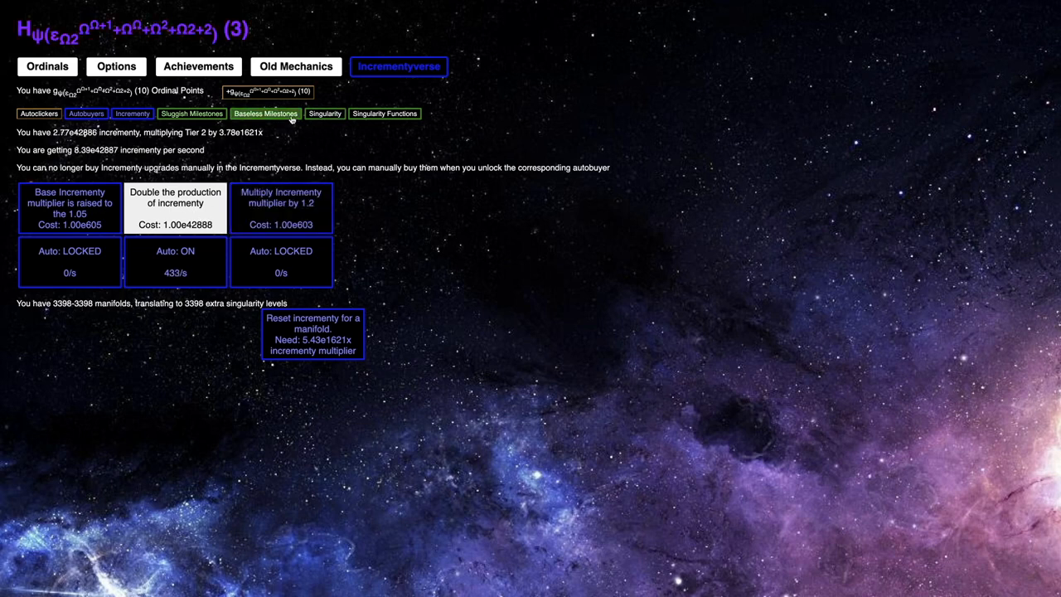
- Rebuy the Good luck and a following singularity function, then view Incrementyverse upgrades at 3.53e54609
click(385, 113)
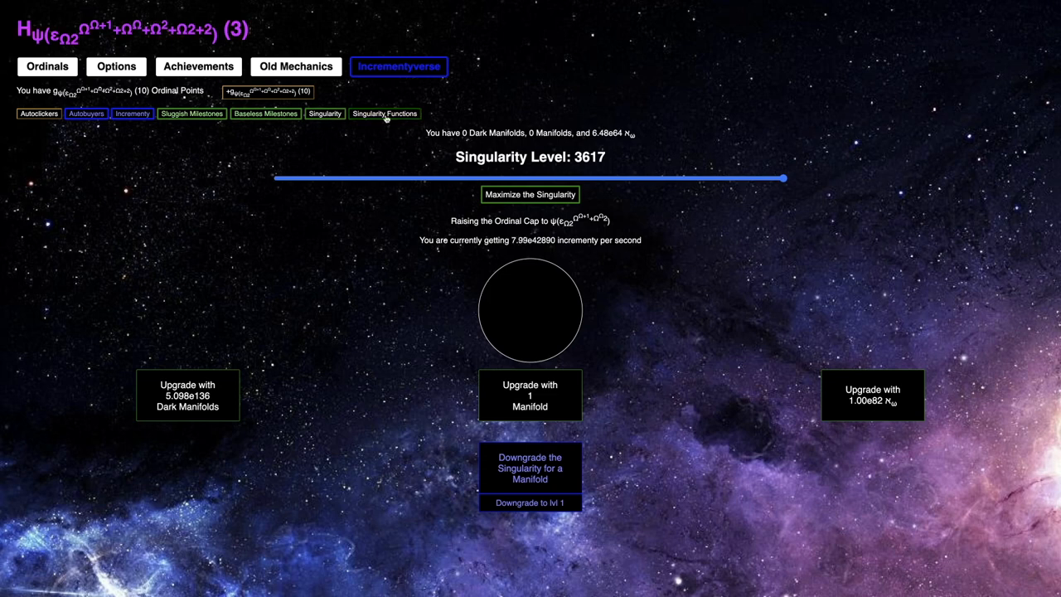
click(384, 112)
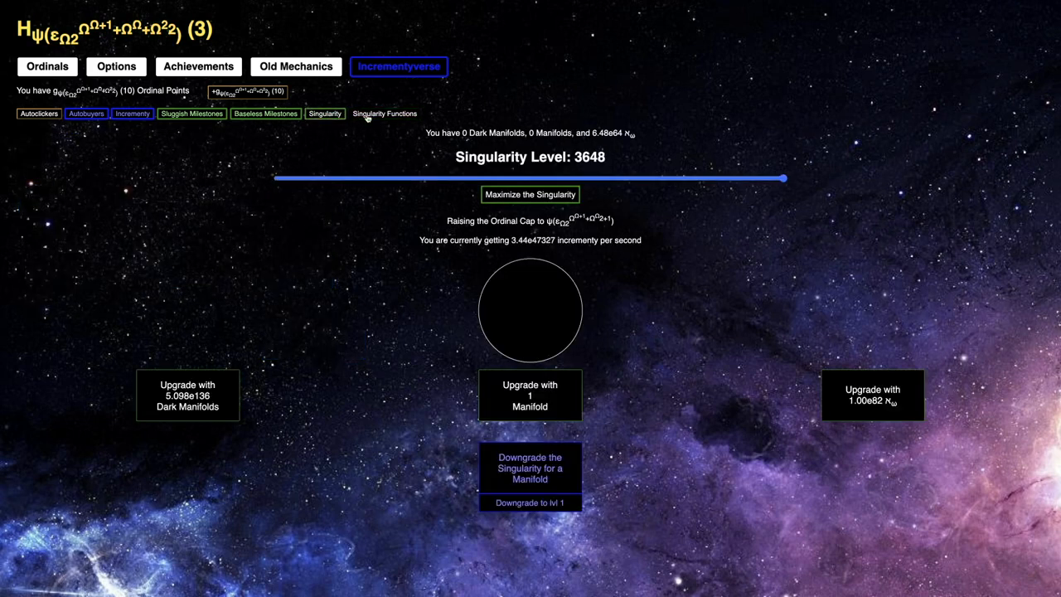
click(385, 113)
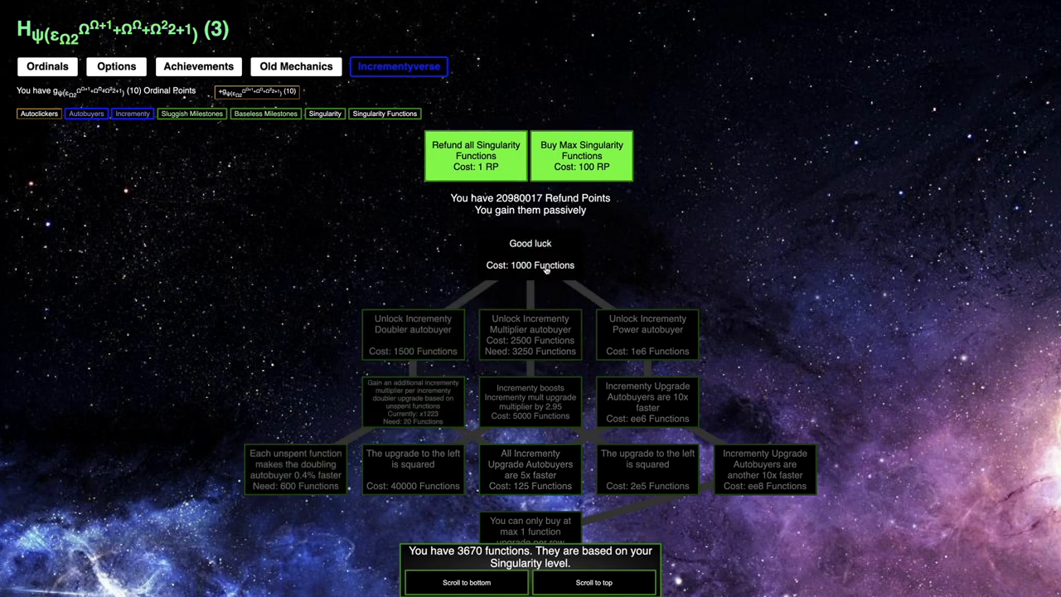
click(530, 254)
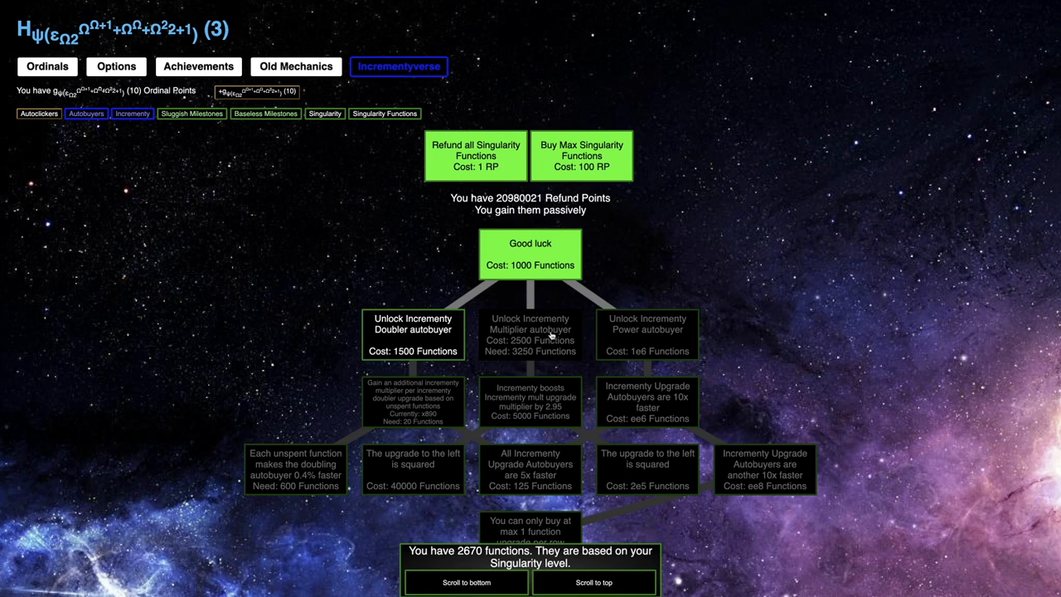
click(531, 468)
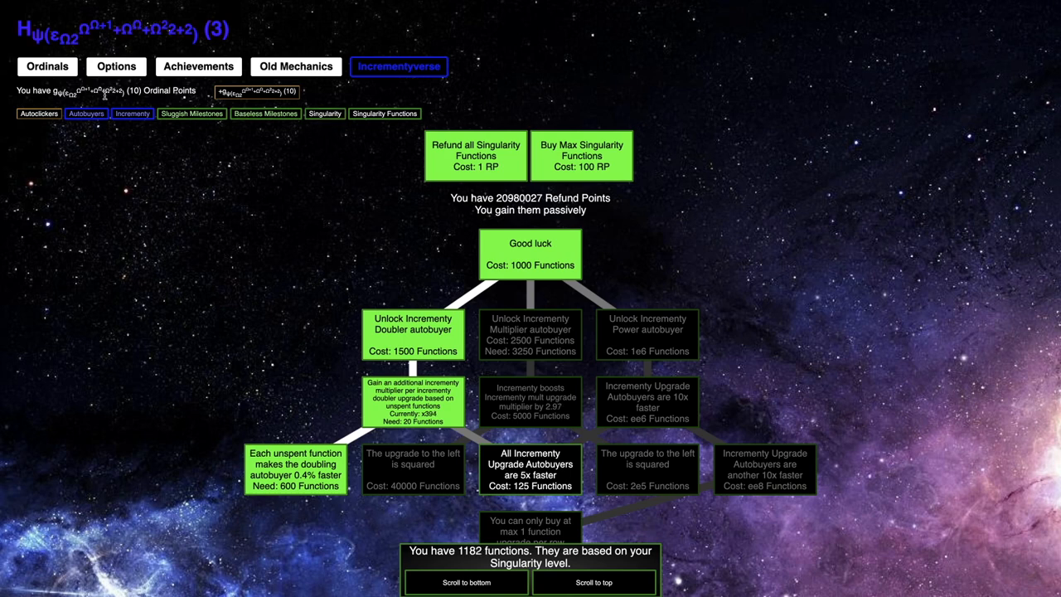
click(132, 112)
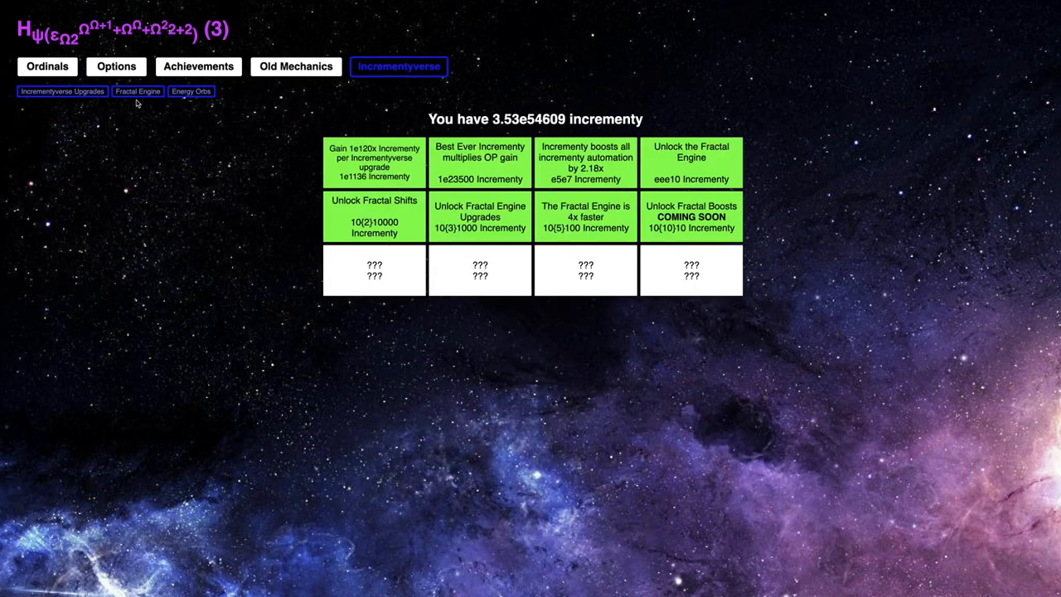
- Switch the Energy Orb boost to the Incrementy Autobuyers and watch functions grow to 3817
click(192, 92)
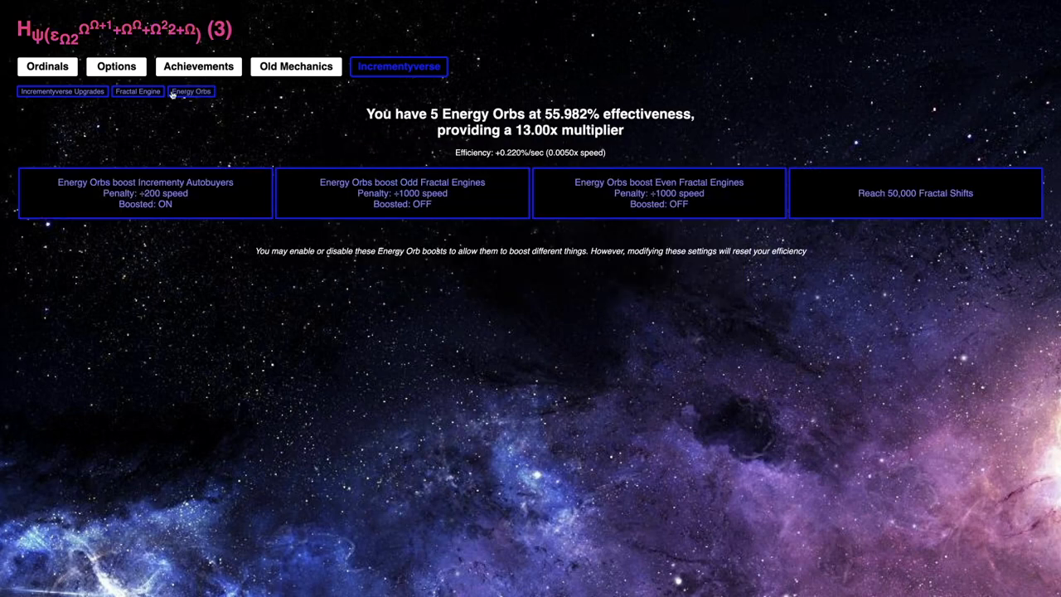
click(295, 66)
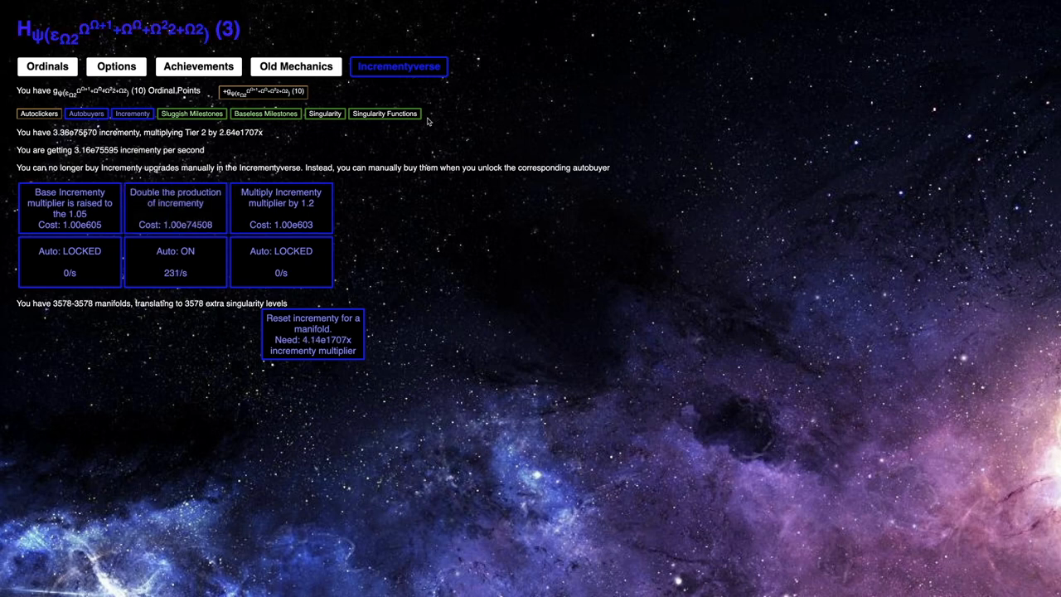
click(385, 113)
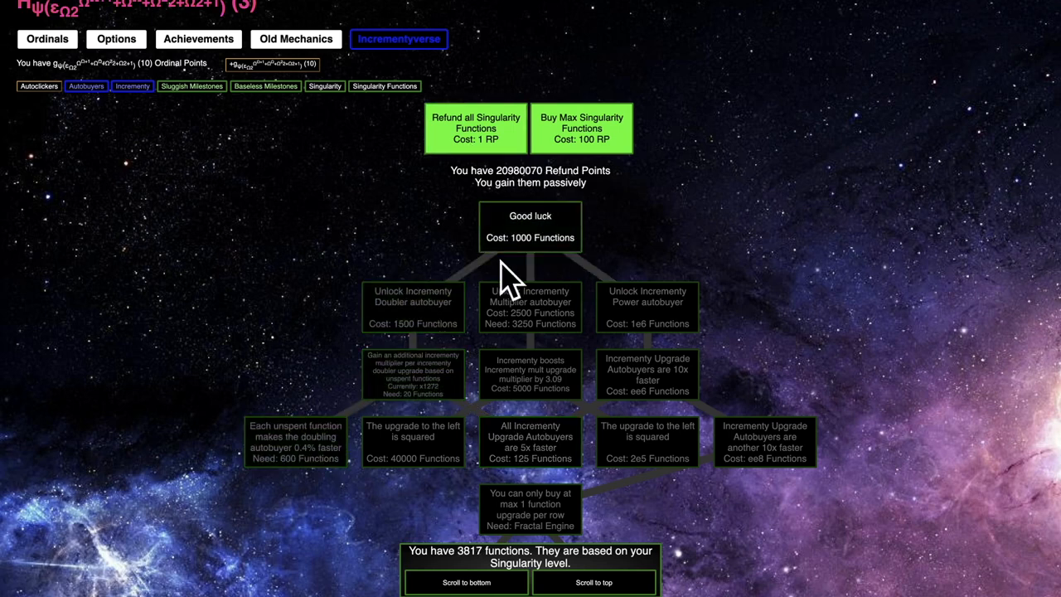
- Rebuy Good luck, the Doubler autobuyer and following functions, leaving 1403 functions
click(413, 306)
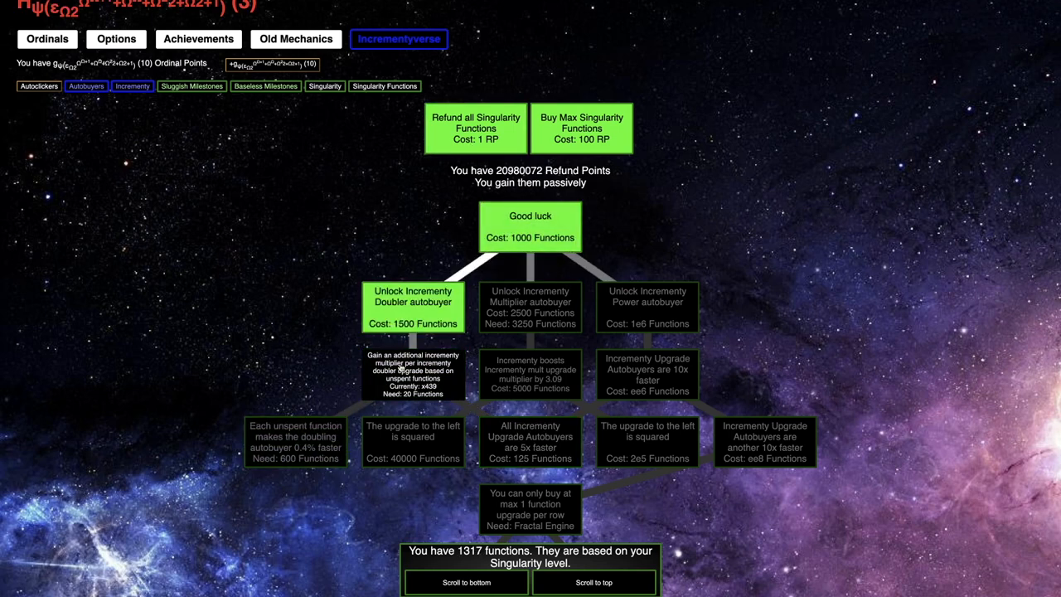
click(531, 441)
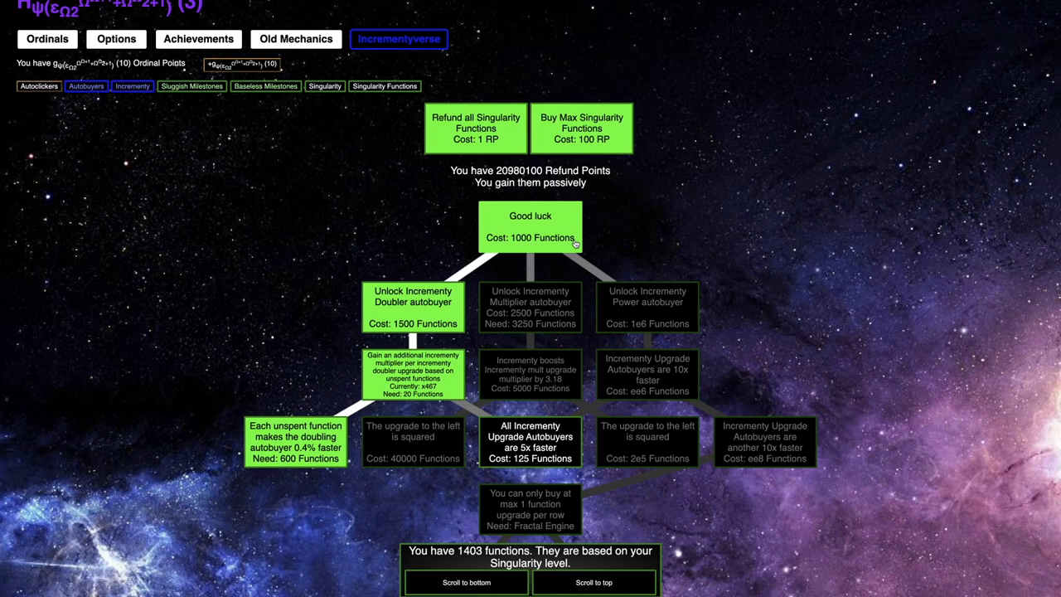
- Return to the Incrementy autobuyers, running at 583/s with 3890 manifolds
click(132, 86)
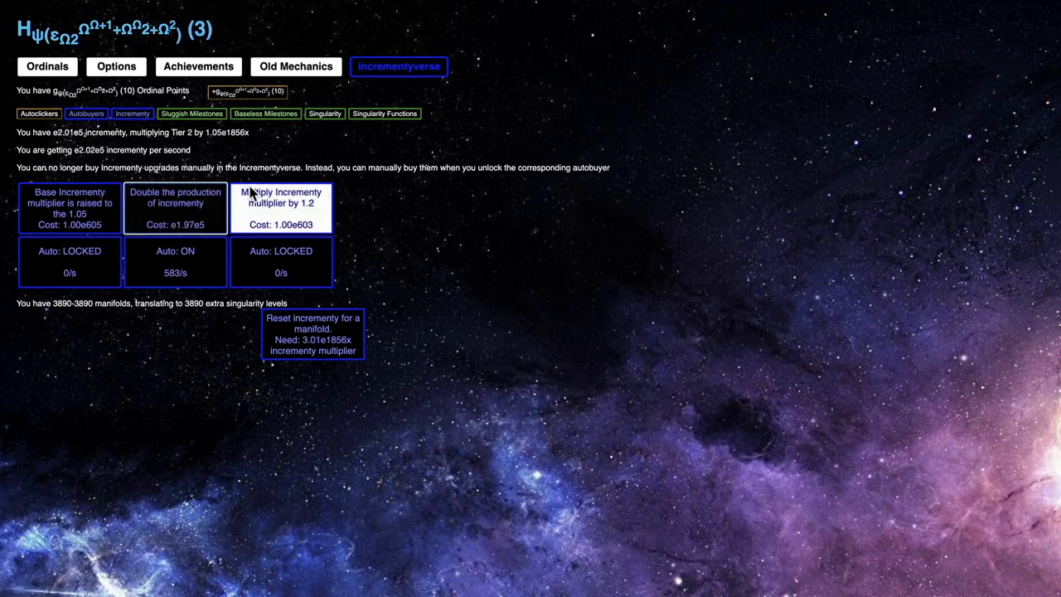
- Review Singularity Functions, Fractal Engine and Incrementy screens, leaving the refunded tree open with 3252 functions
click(384, 113)
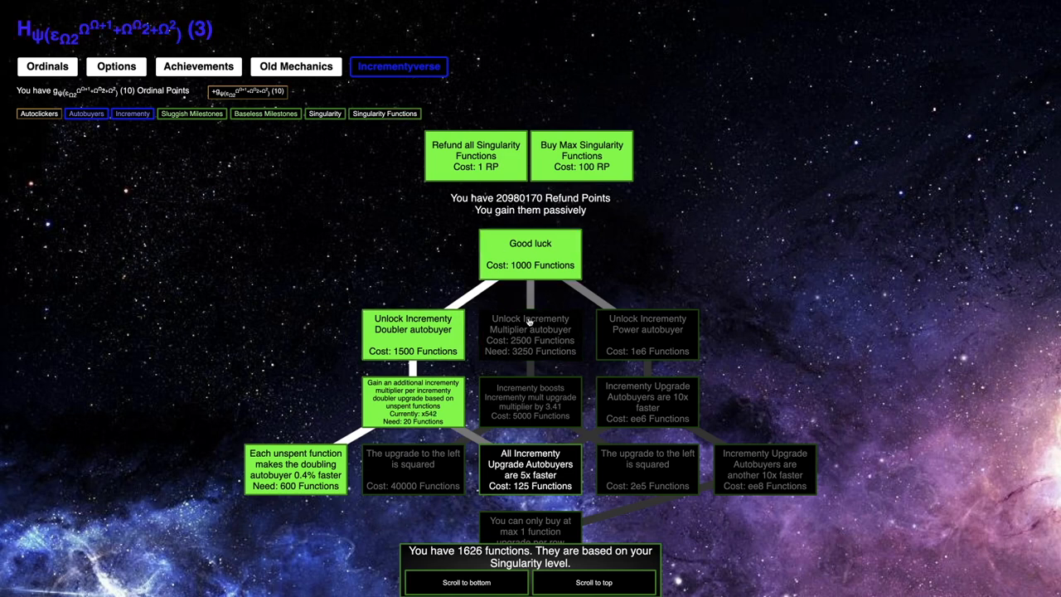
click(133, 113)
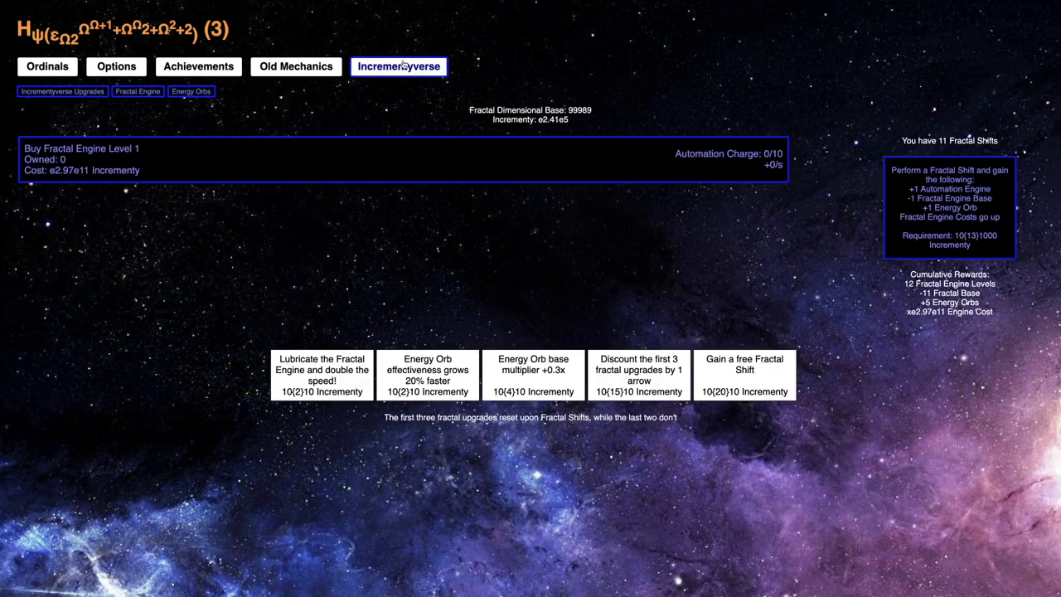
click(192, 91)
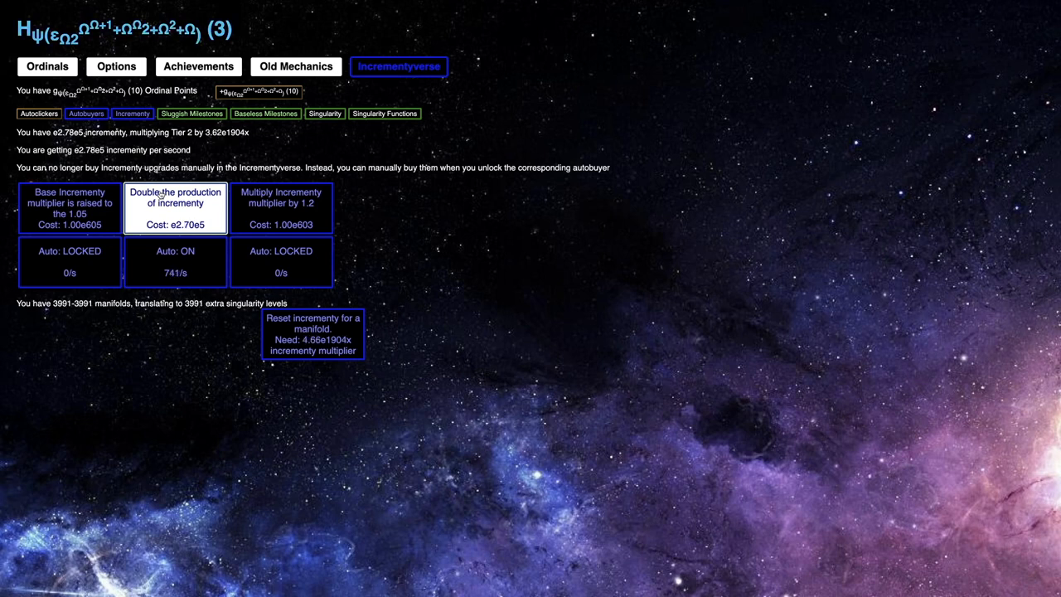
click(385, 113)
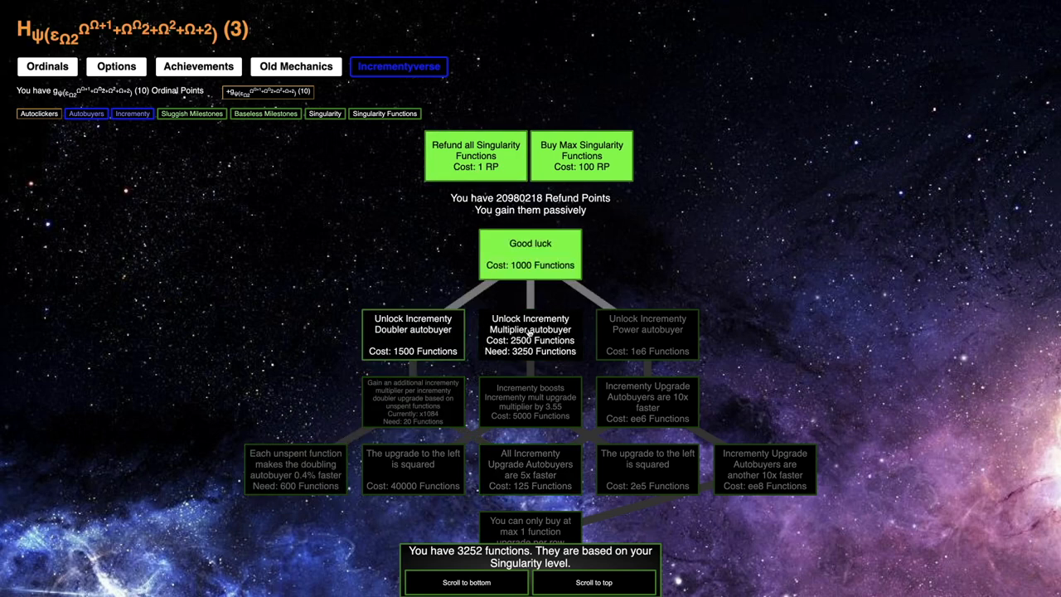
- Buy the Unlock Incrementy Multiplier autobuyer function and check Incrementy and Baseless Milestones
click(531, 335)
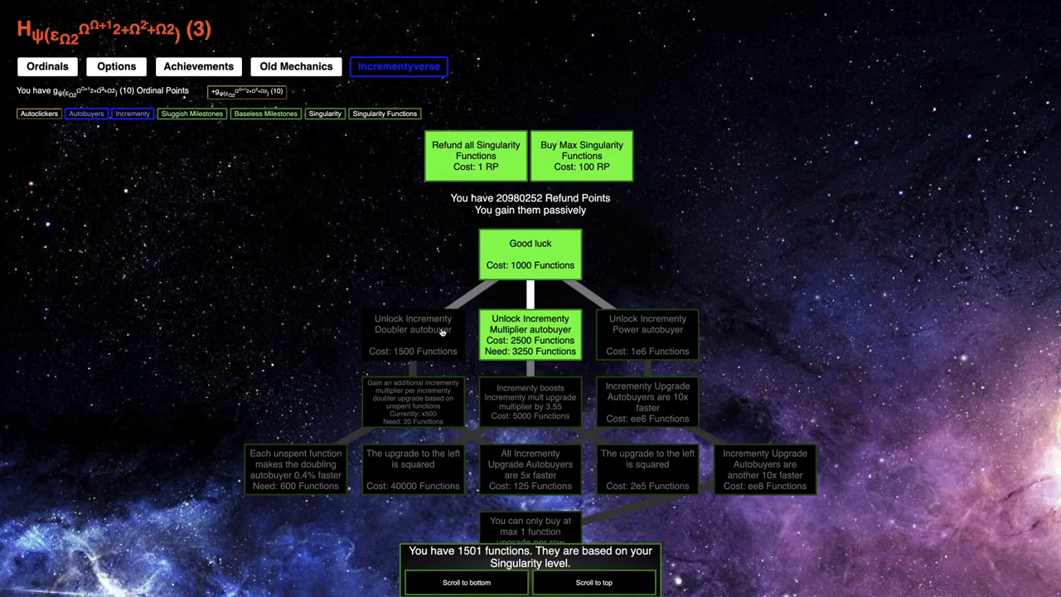
click(413, 335)
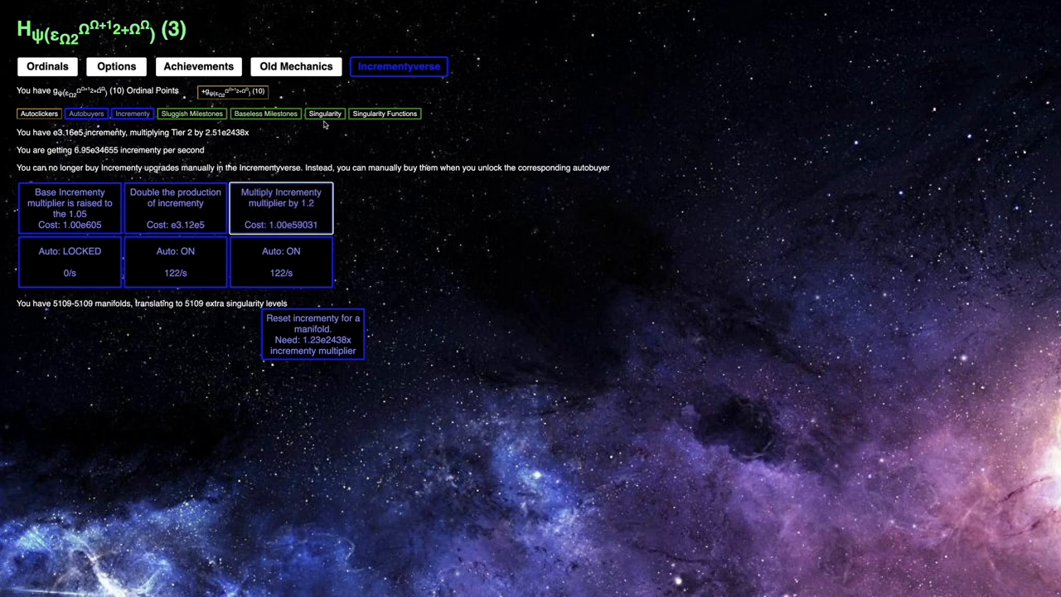
click(266, 113)
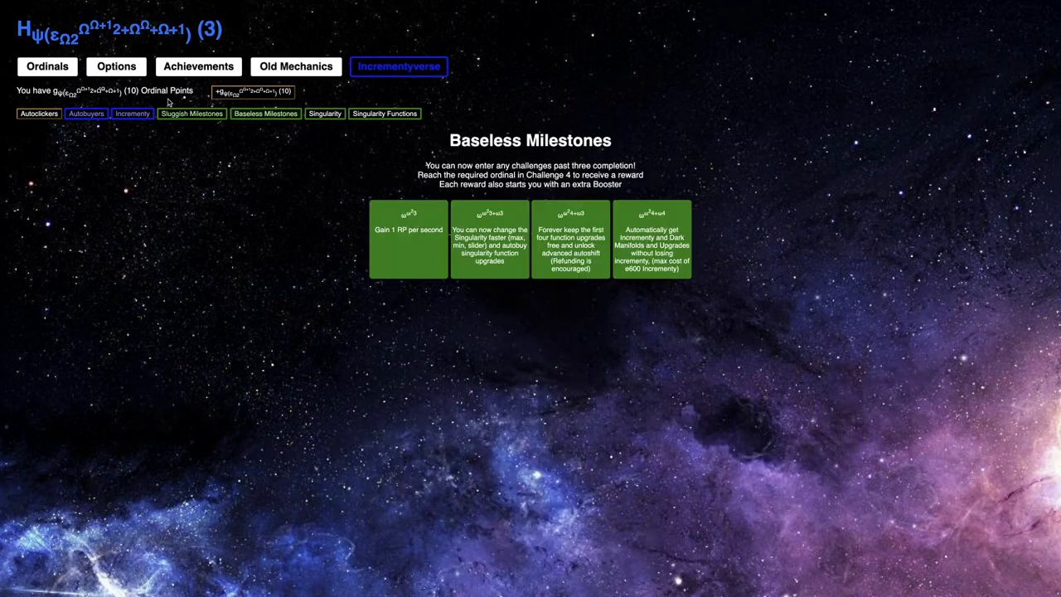
click(133, 113)
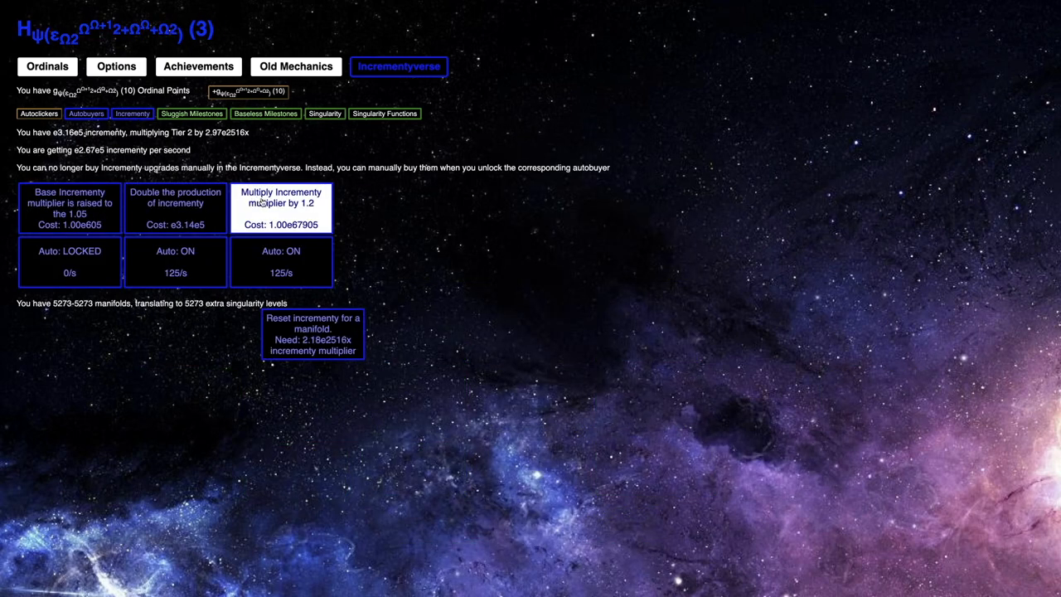
- Buy the Doubler branch nodes so six functions are owned, leaving 2475 unspent
click(385, 113)
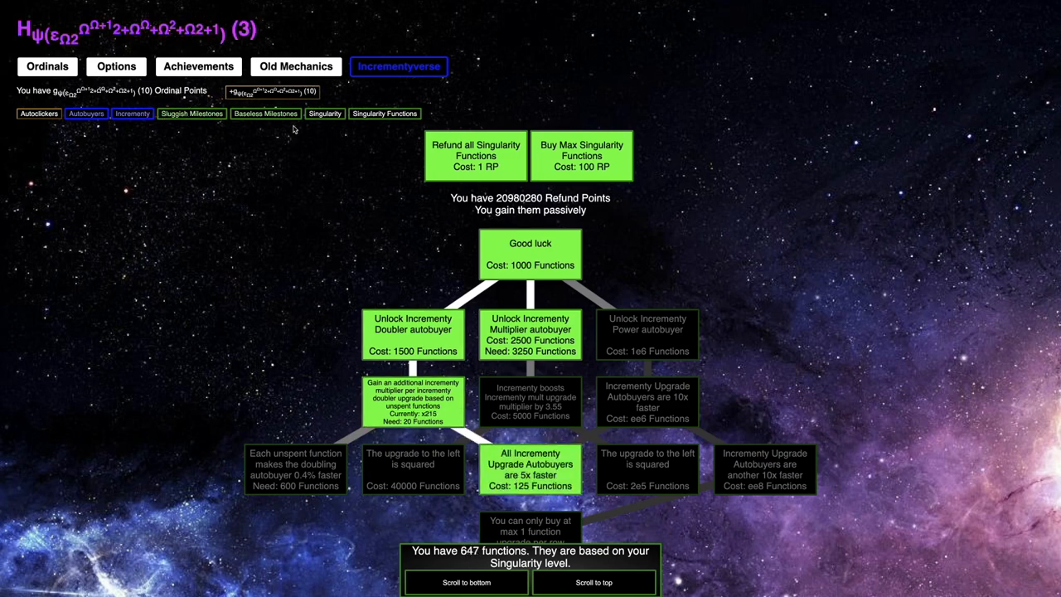
click(132, 113)
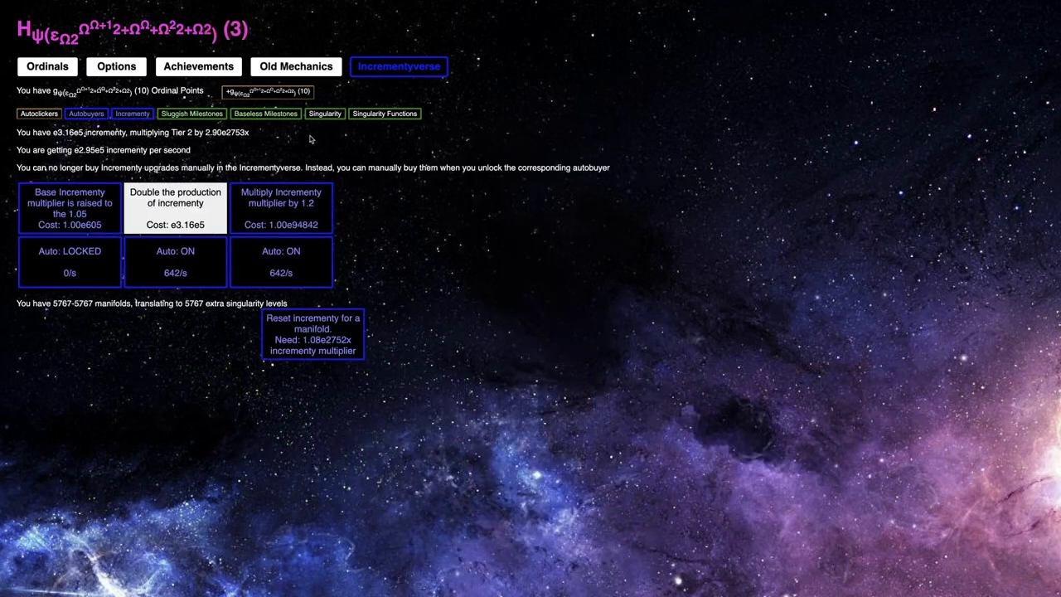
click(282, 207)
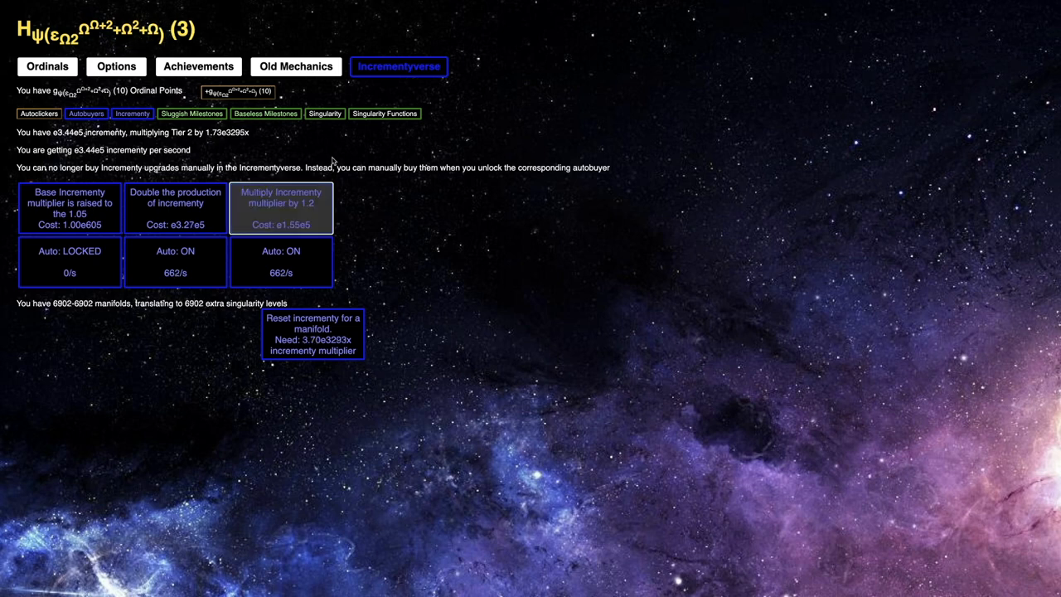
click(385, 113)
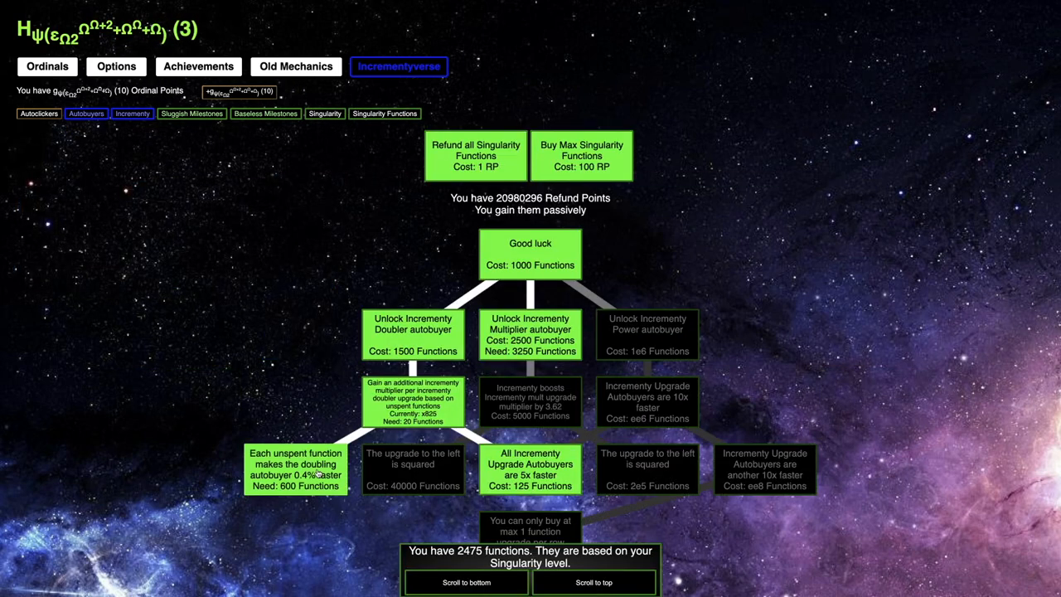
- Buy the increment multiplier boost and its squaring, scrolling the tree with 1.05e5 functions left
click(133, 112)
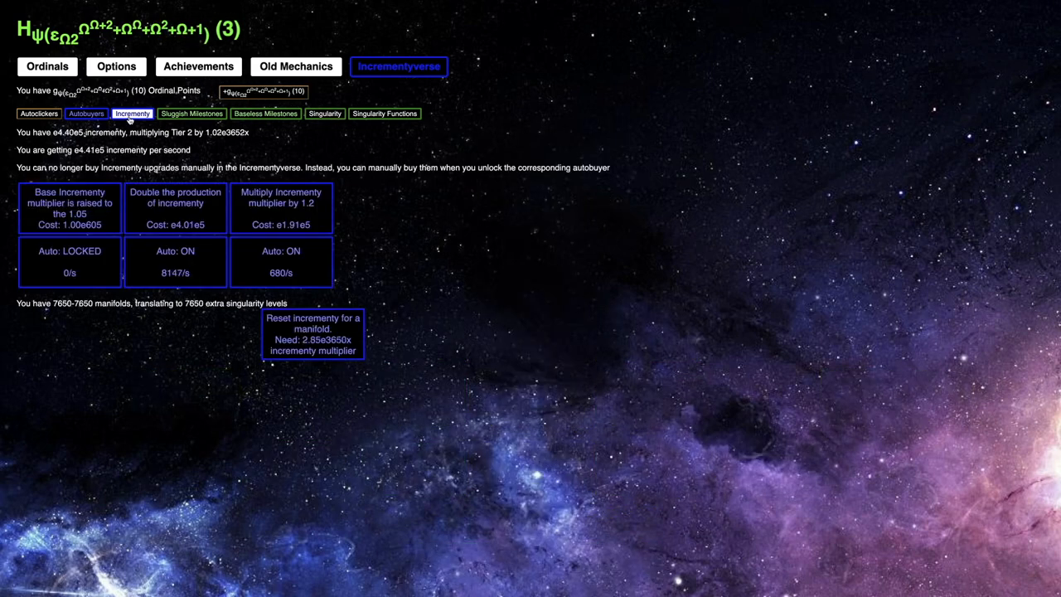
click(385, 113)
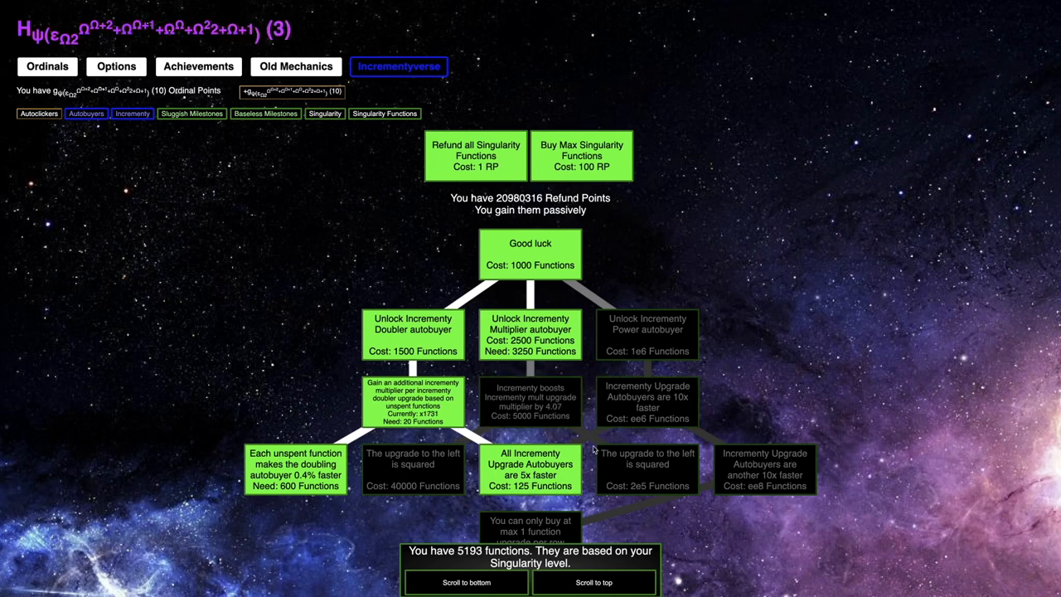
scroll(up, 3)
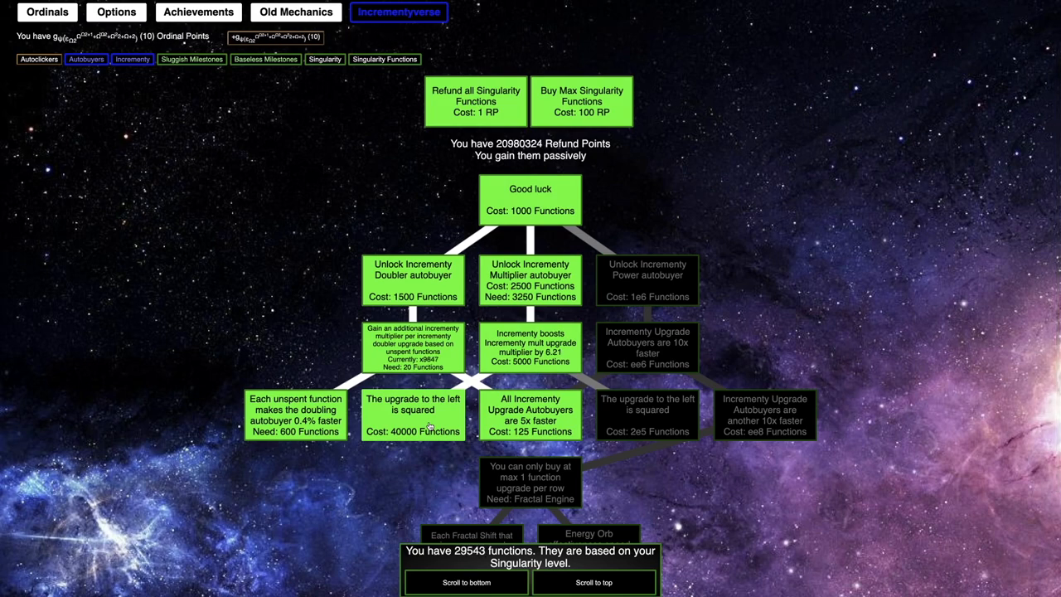
scroll(up, 3)
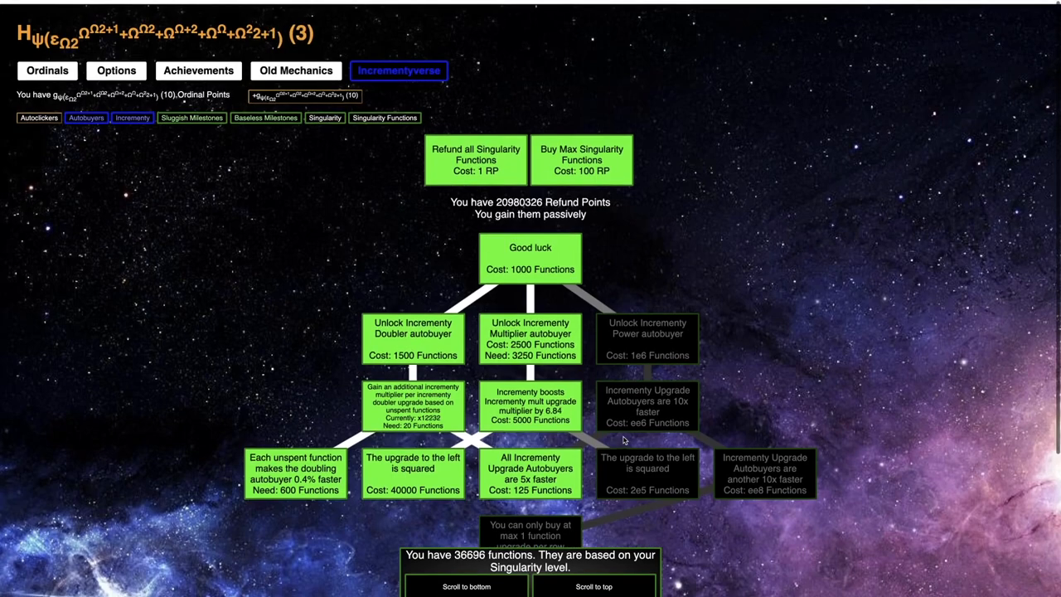
click(133, 113)
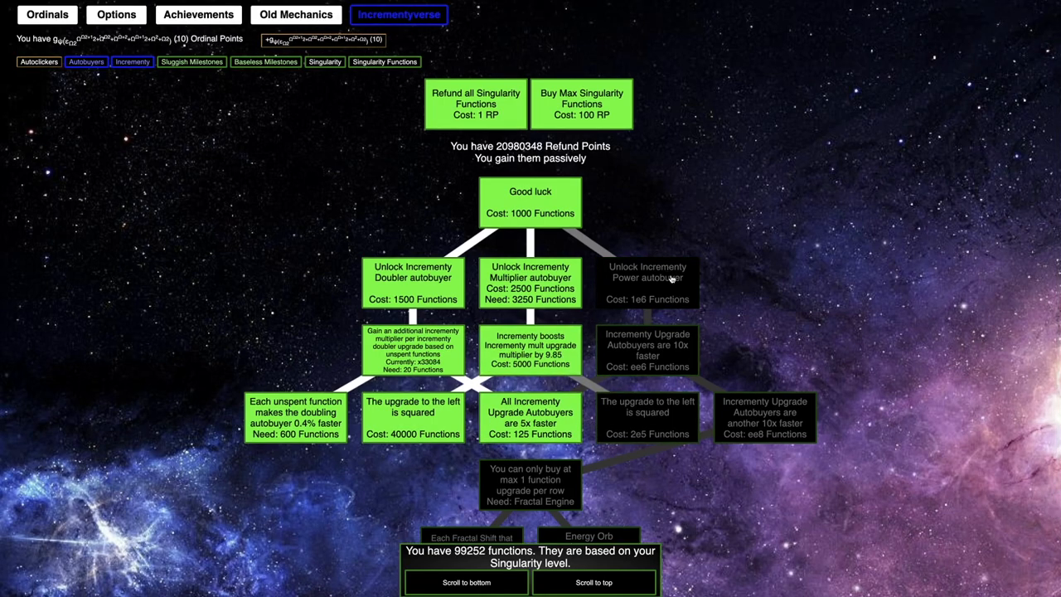
scroll(up, 3)
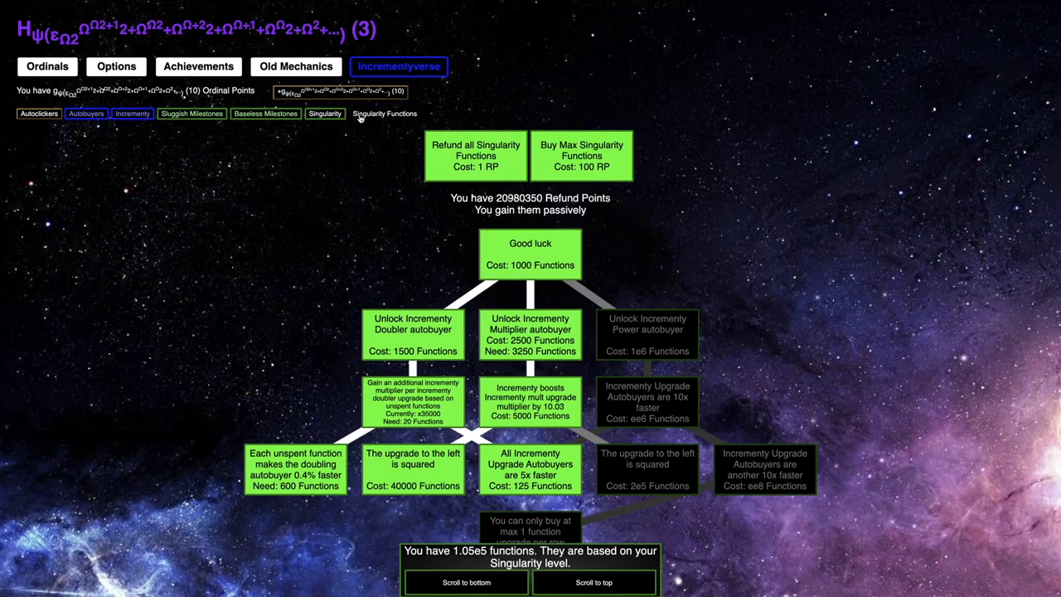
- Check Singularity, Increment and Functions pages, then reach the Fractal Engine page via Incrementyverse
click(325, 113)
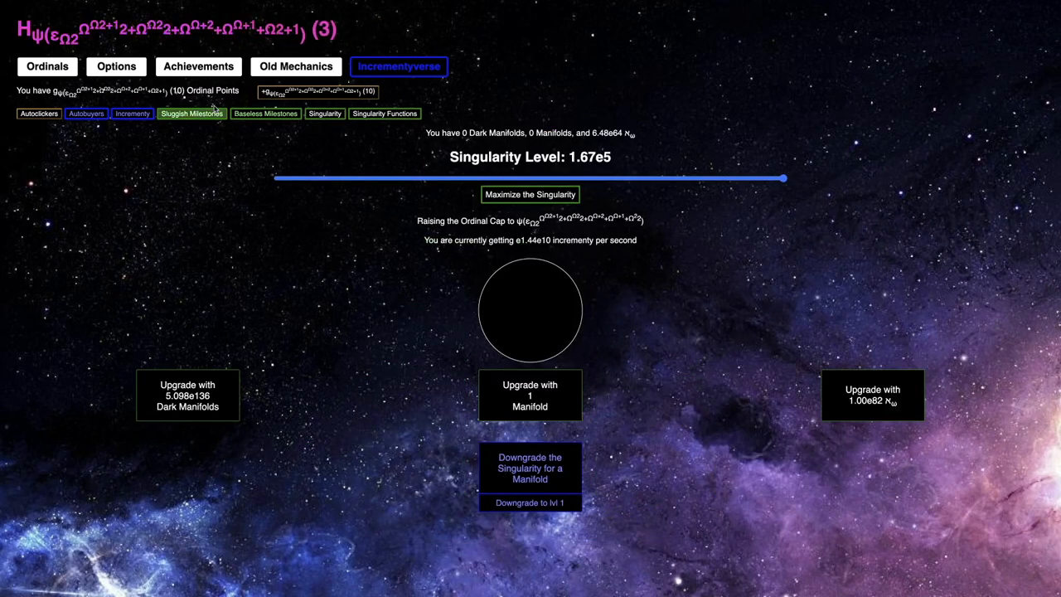
click(132, 113)
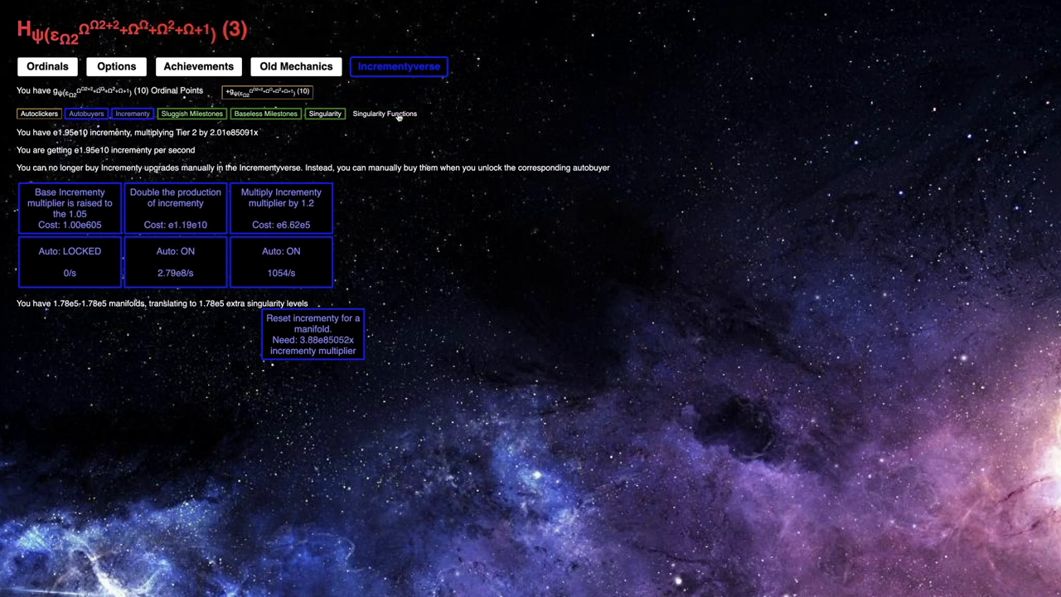
click(384, 113)
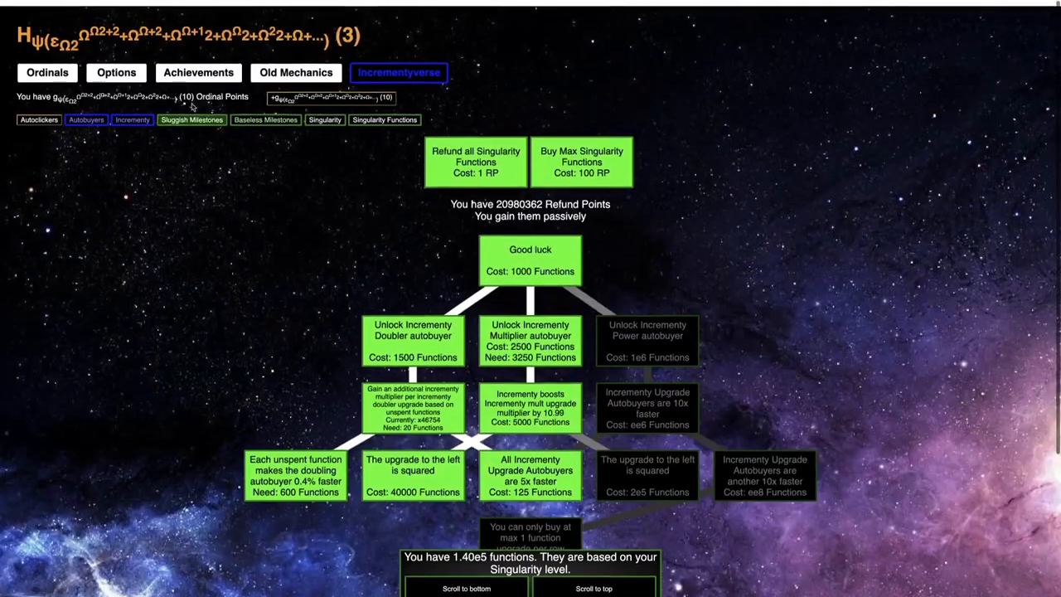
click(191, 91)
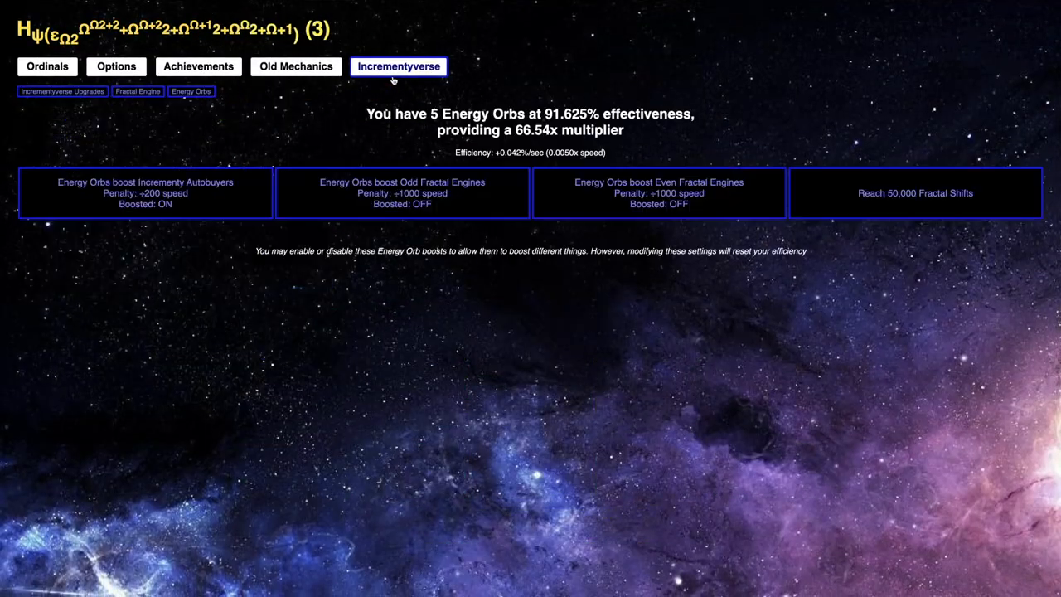
click(137, 91)
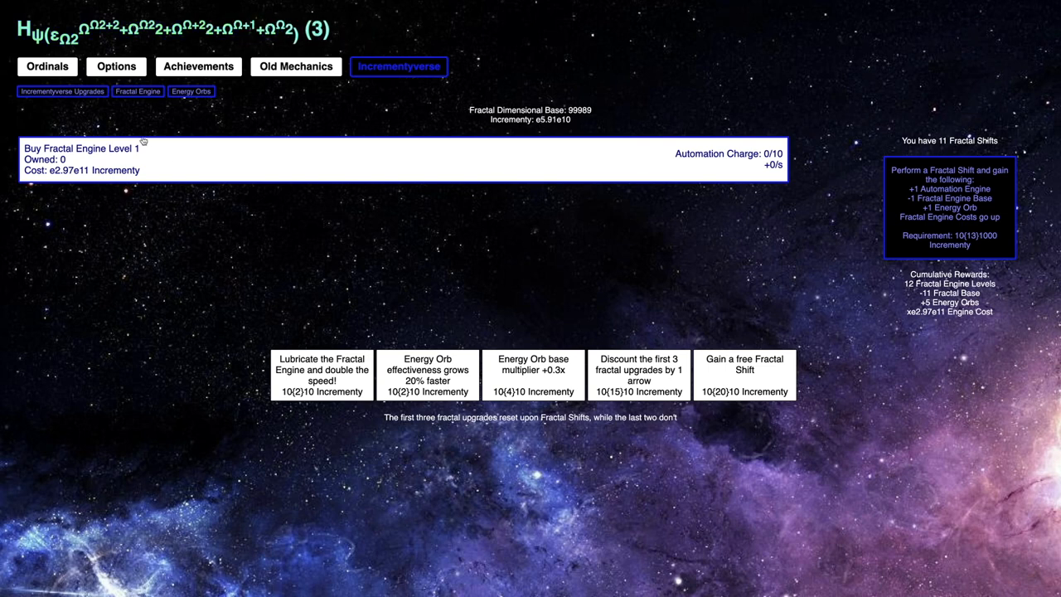
- Watch Fractal Engine Level 1 climb to 157 copies until Level 2 unlocks
click(62, 92)
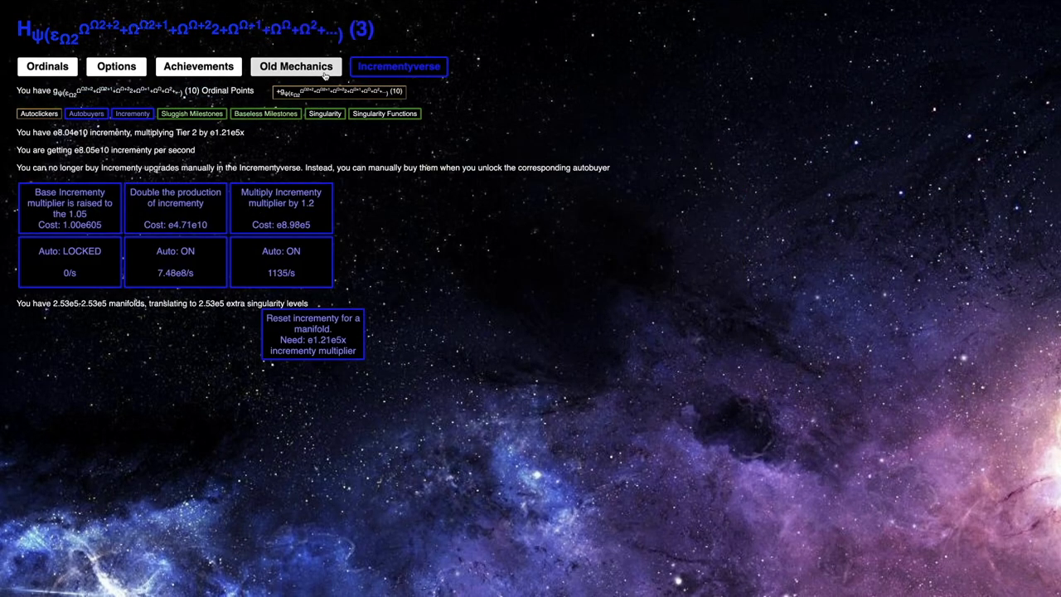
click(137, 91)
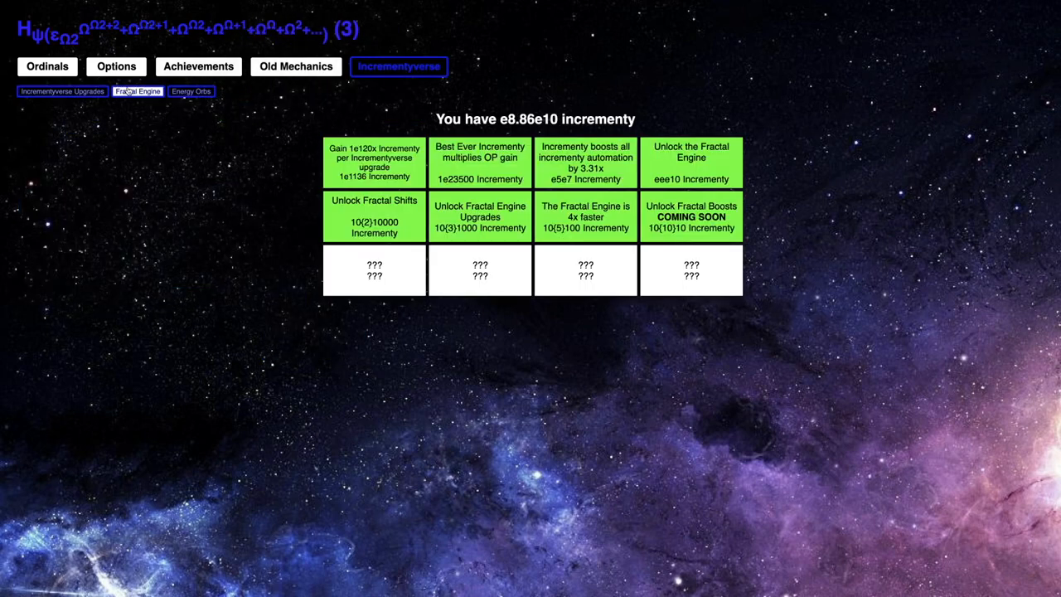
mouse_move(295, 67)
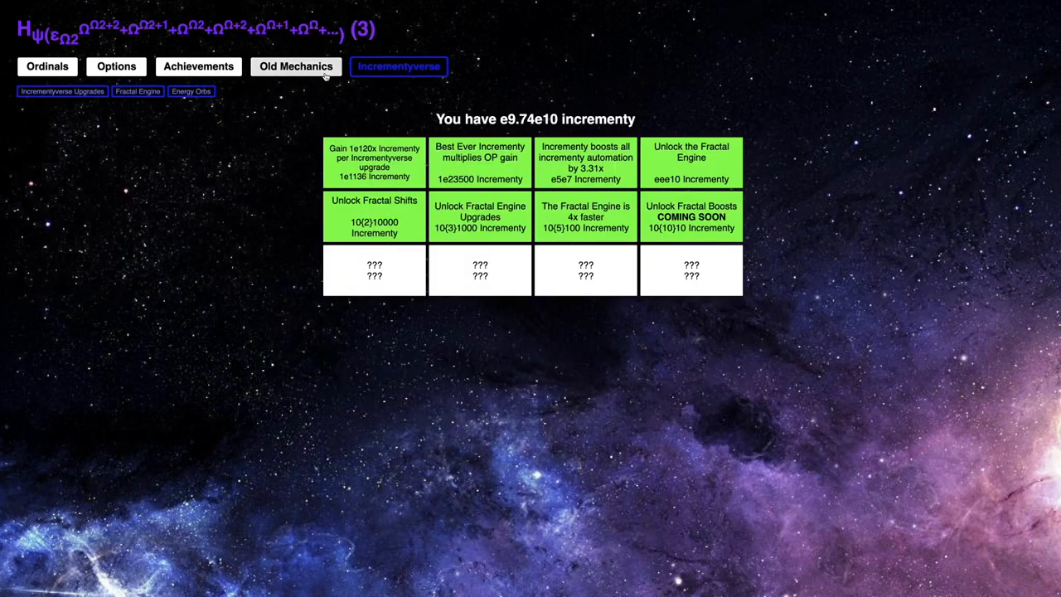
click(384, 113)
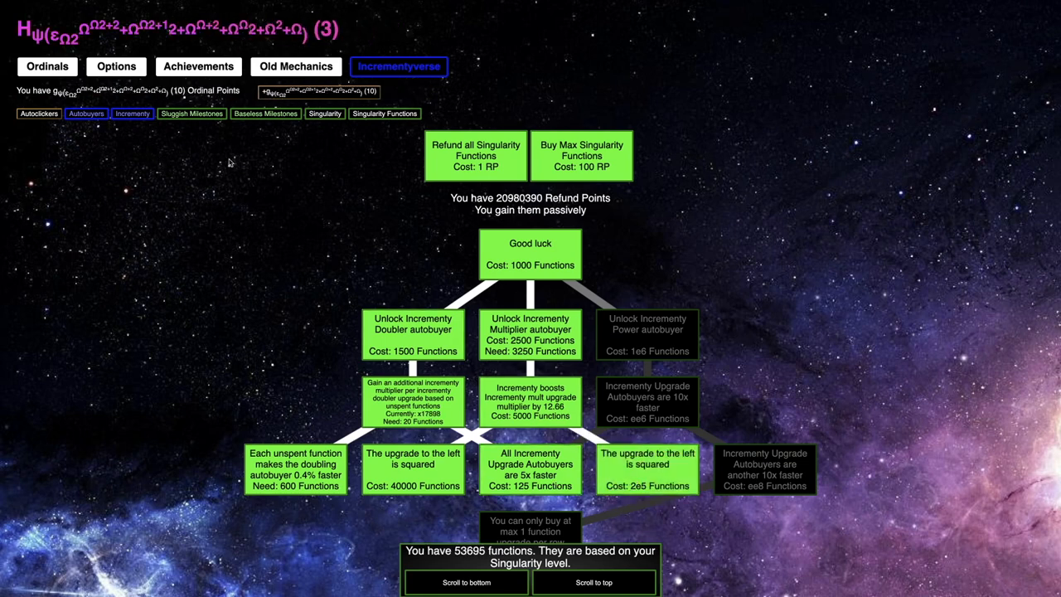
click(133, 112)
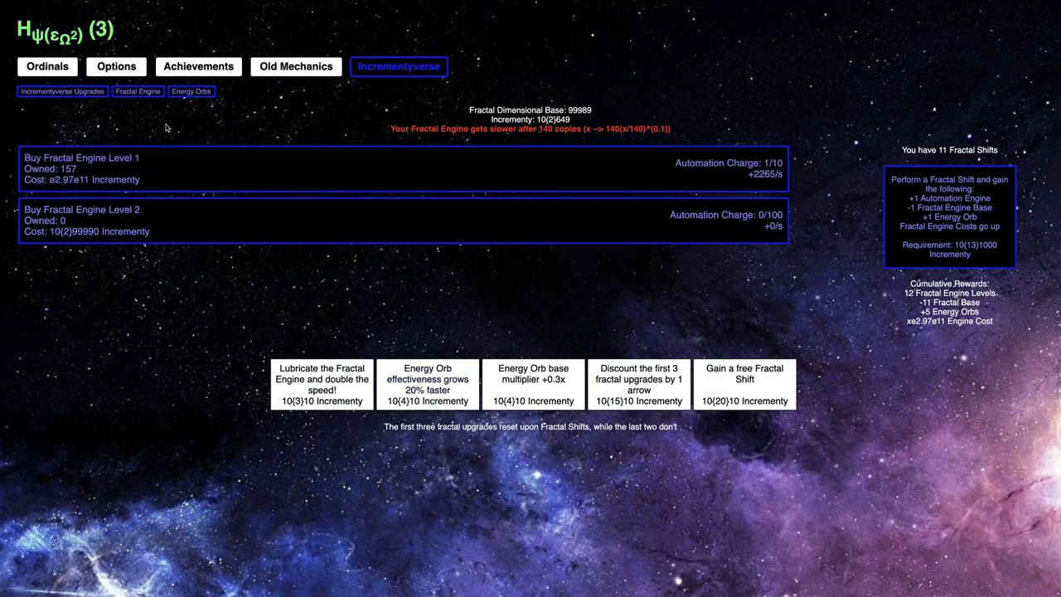
- Turn on the Energy Orb boost for Even Fractal Engines and buy more Level 1 engines
click(192, 91)
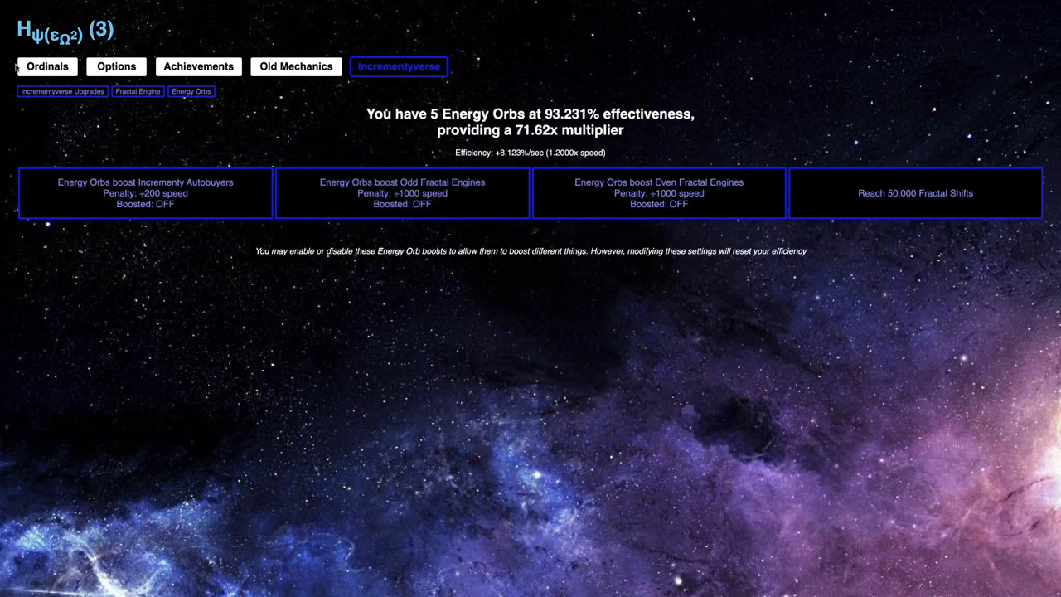
click(660, 192)
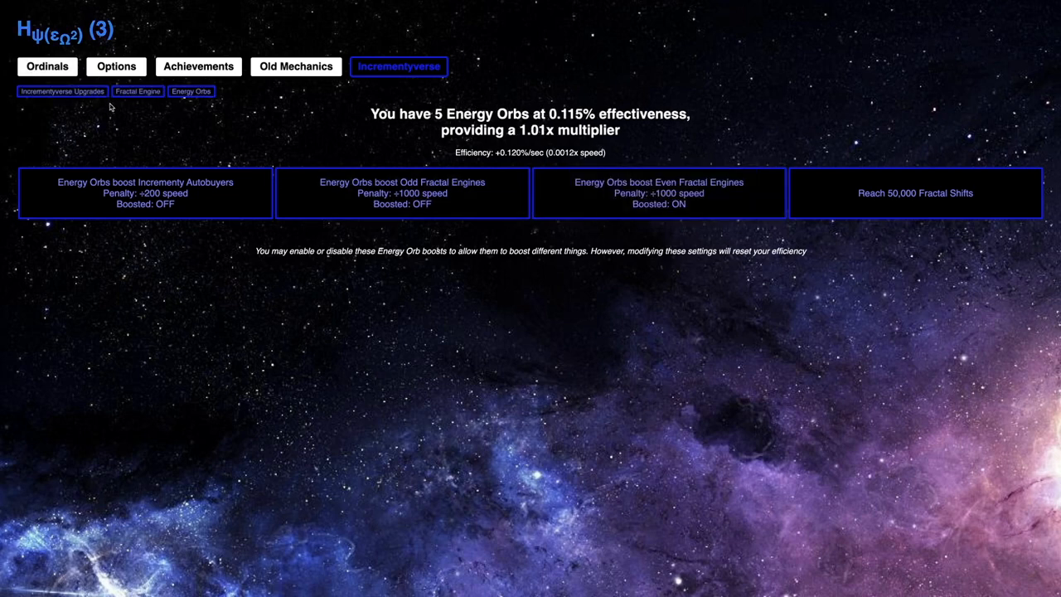
click(136, 91)
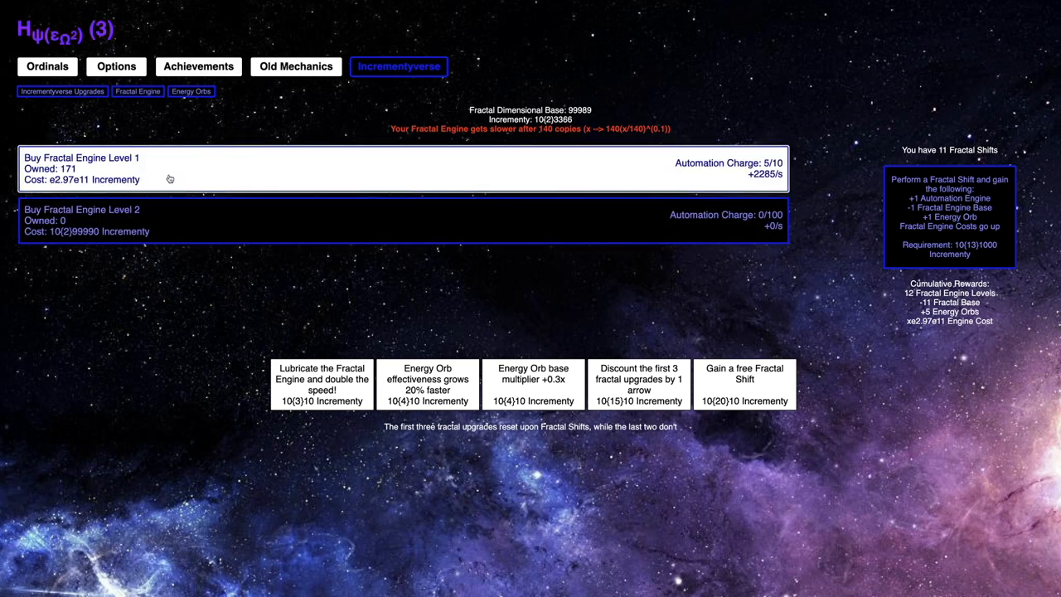
click(405, 169)
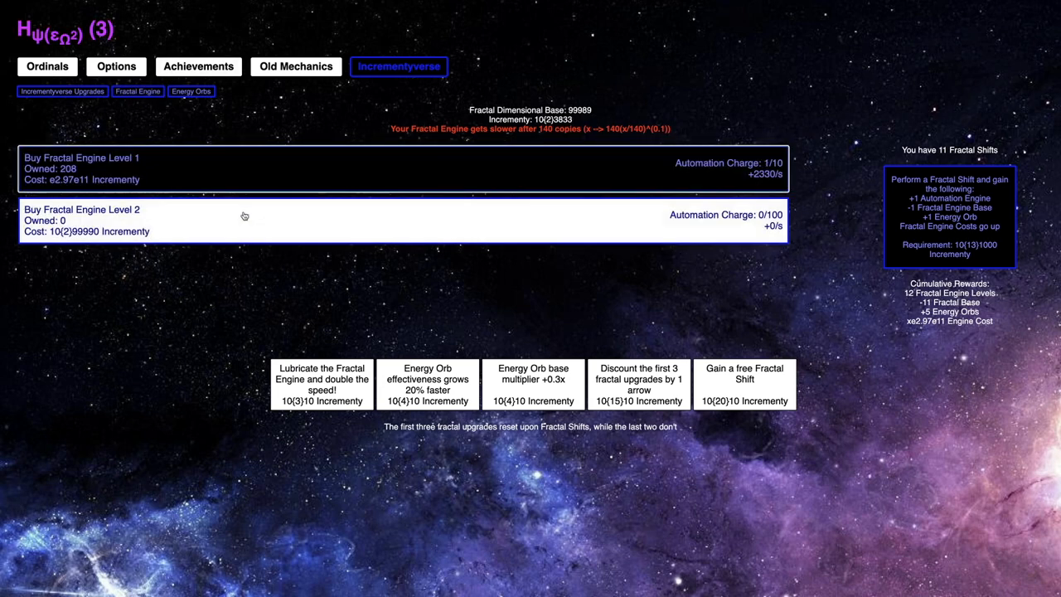
- Glance at Increment upgrades and the Functions tree while Fractal Engine Level 3 appears
click(193, 92)
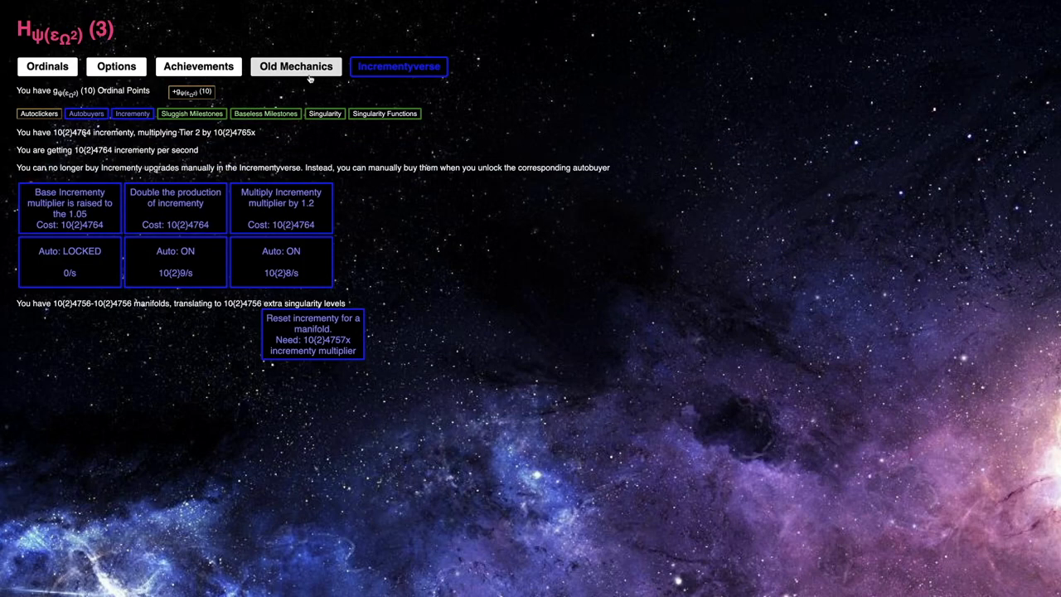
click(384, 112)
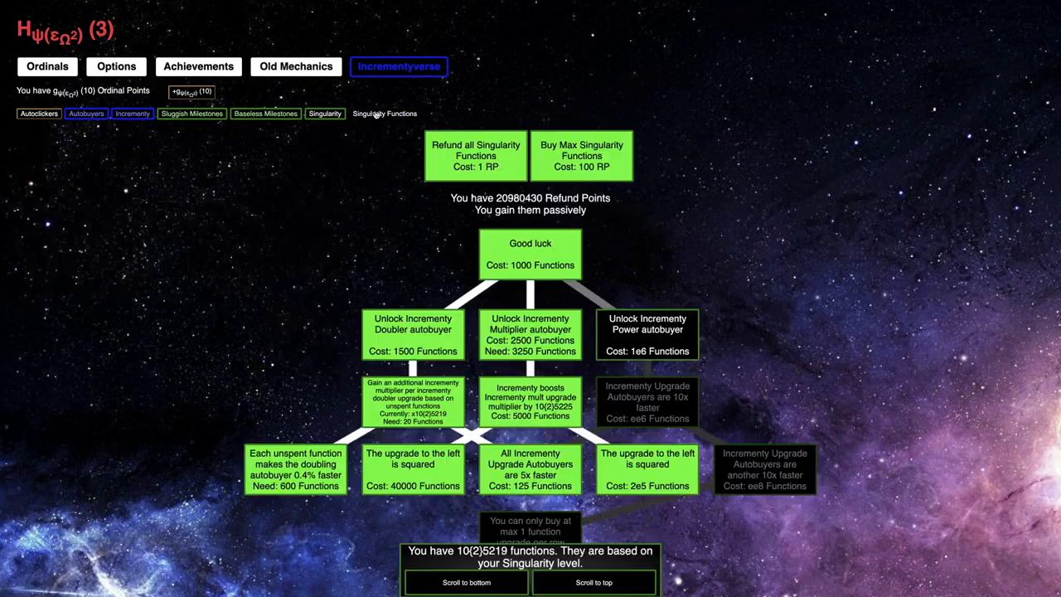
scroll(down, 3)
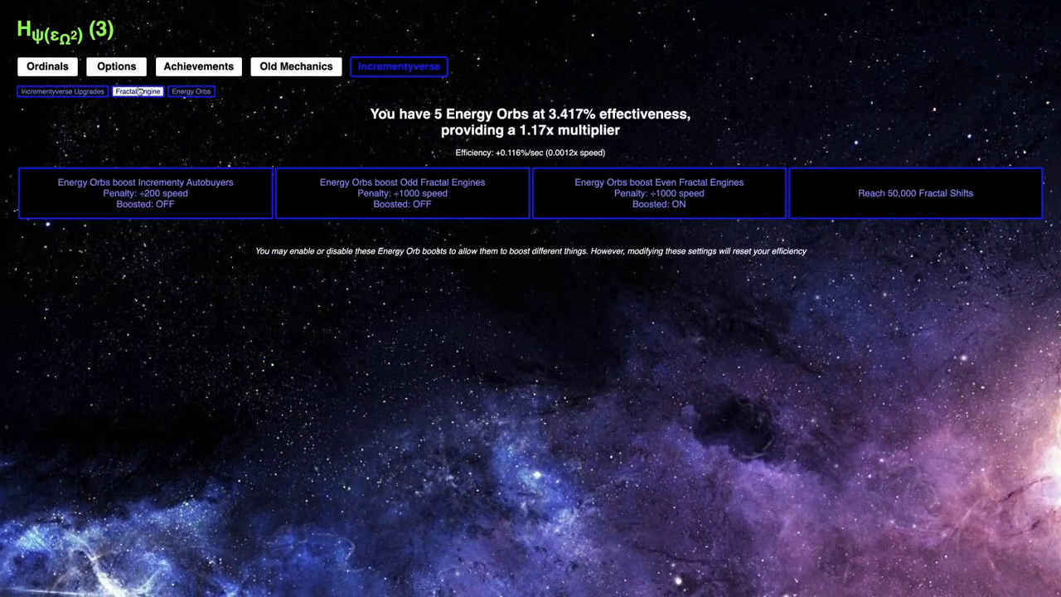
click(138, 92)
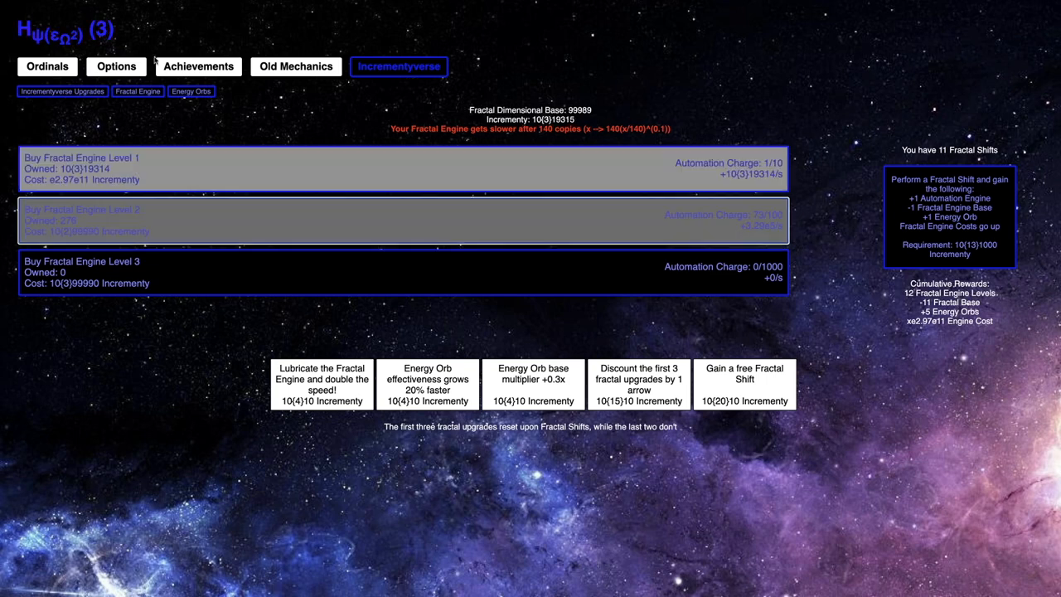
- Check Energy Orbs effectiveness while Level 3 reaches 500 engines and Level 4 unlocks
click(192, 92)
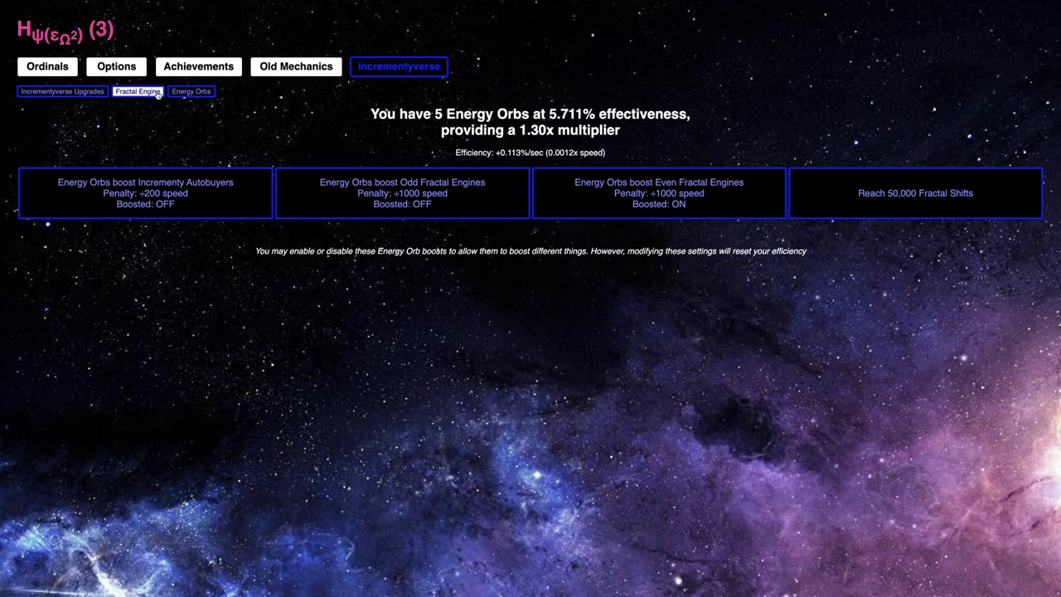
click(137, 91)
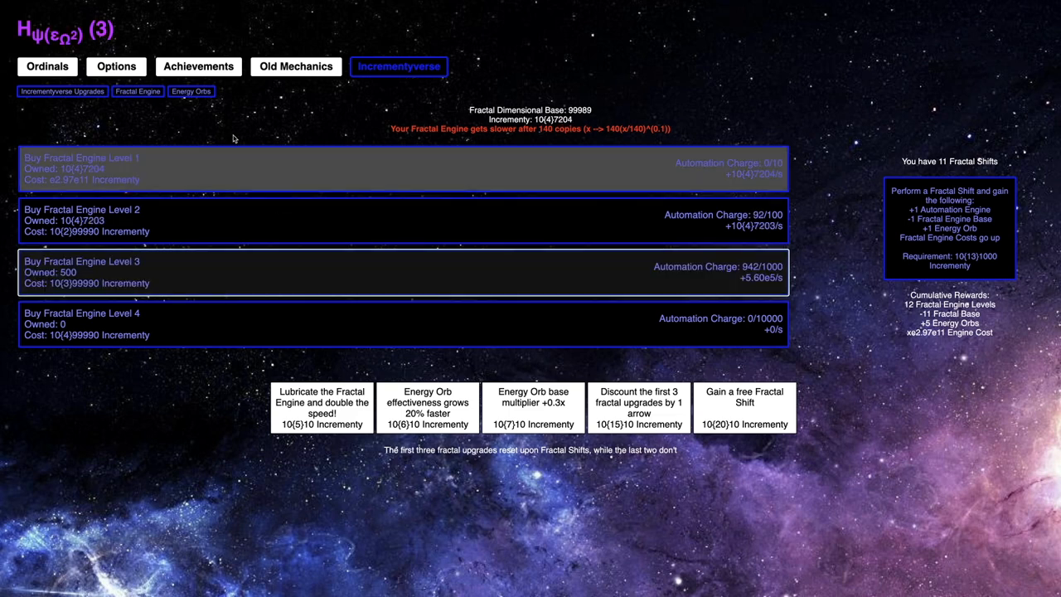
- Watch Energy Orbs reach 17.3% effectiveness and toggle the Odd Fractal Engines boost so only Even is boosted
click(193, 91)
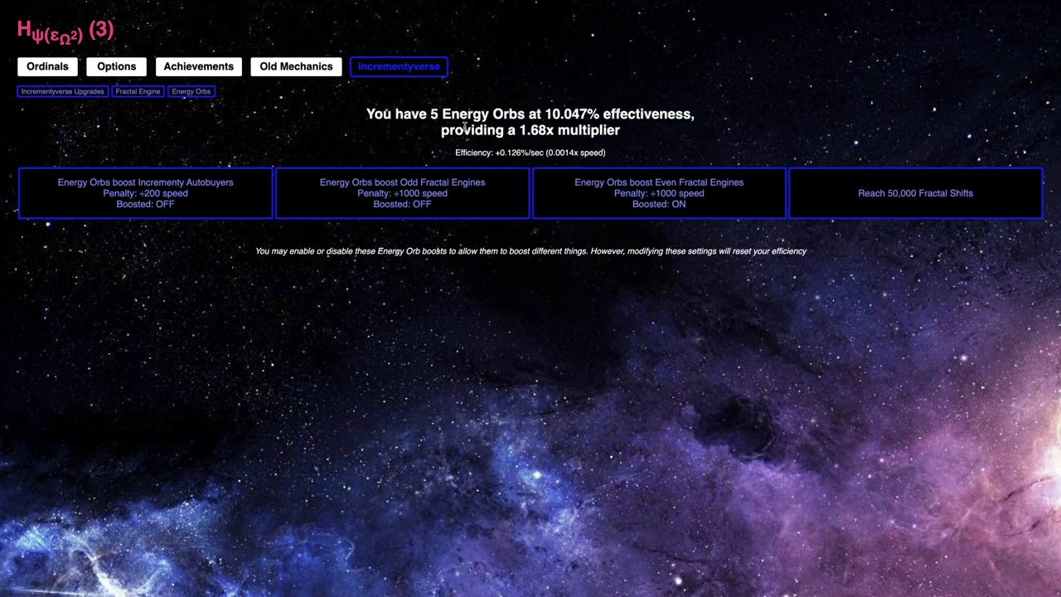
click(137, 92)
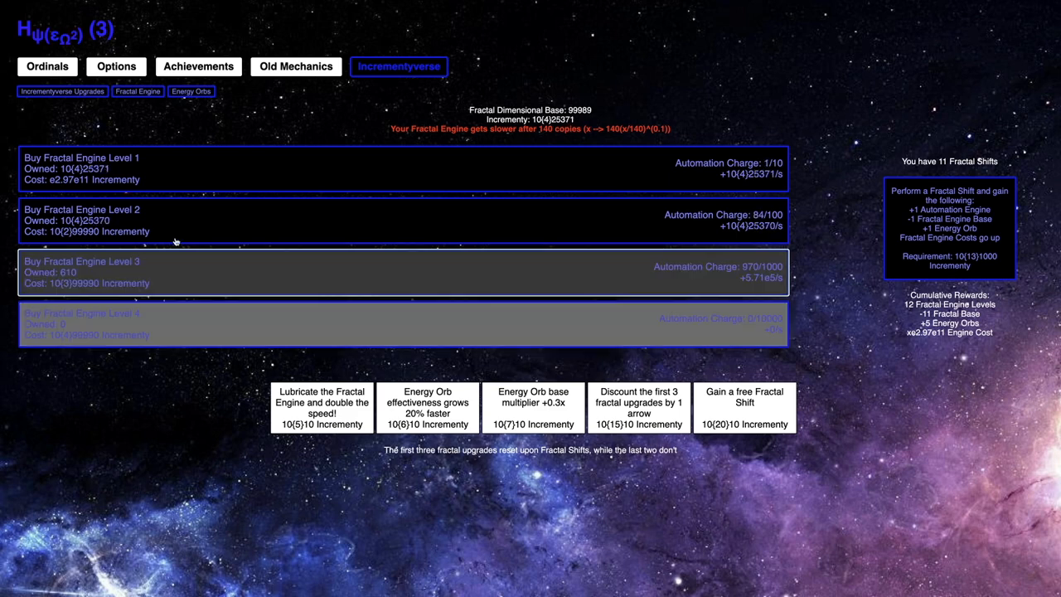
click(193, 91)
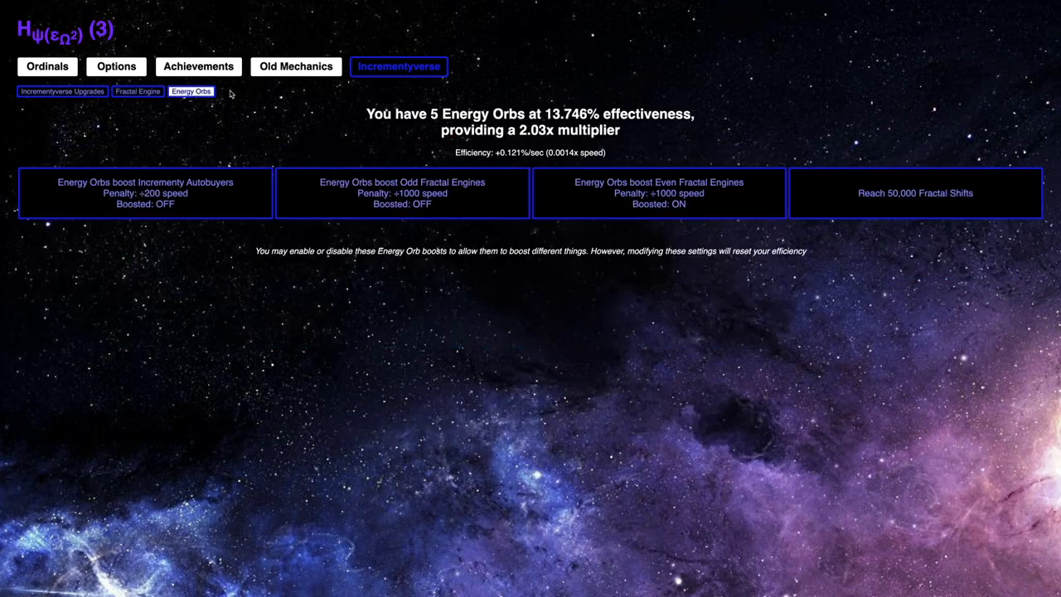
mouse_move(451, 346)
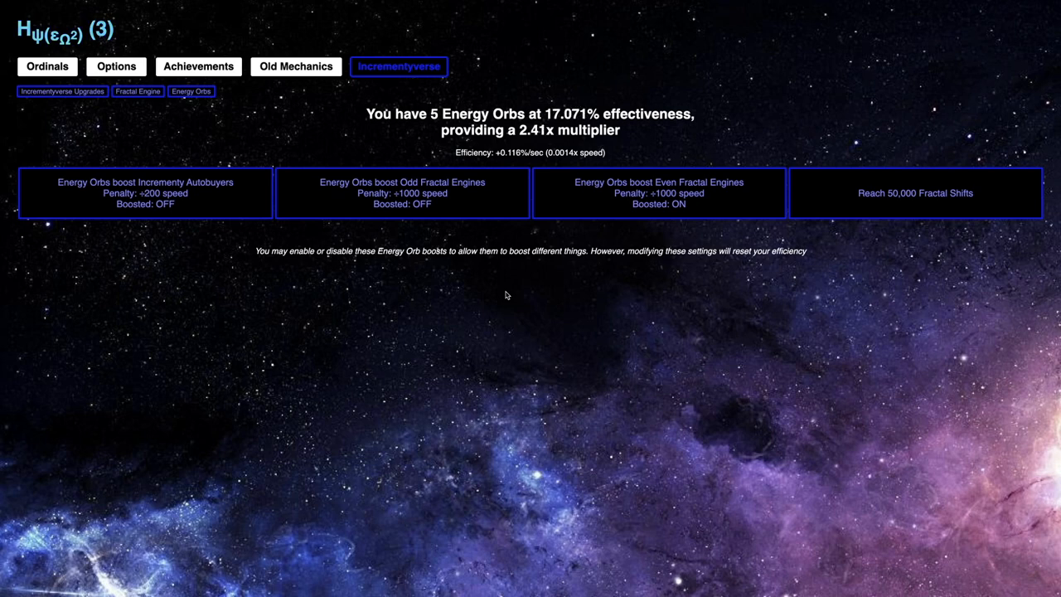
click(401, 192)
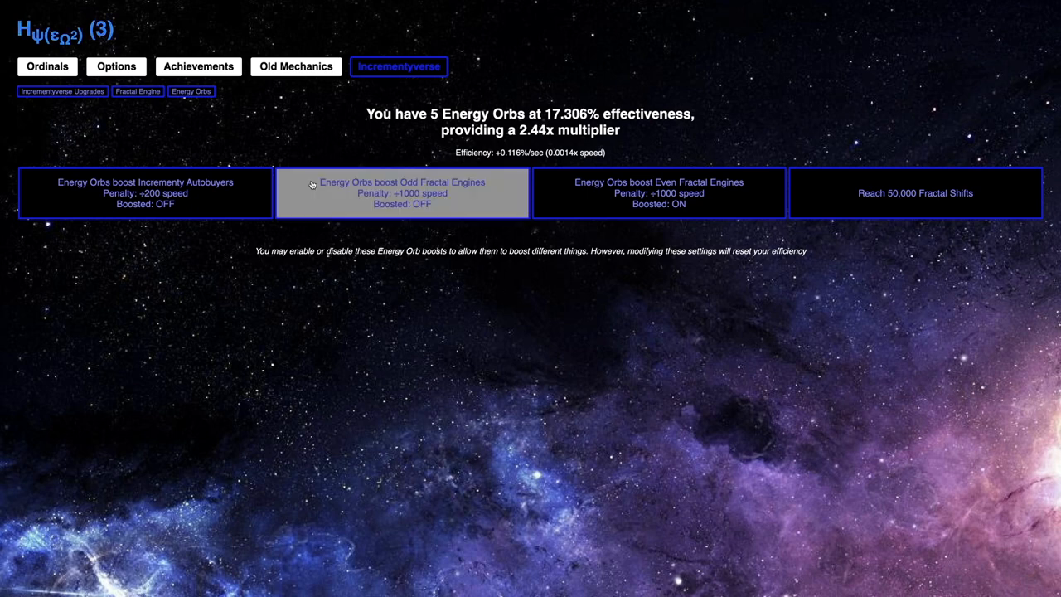
- Grow Fractal Engine Level 3 to 1607 while Energy Orbs climb to 21.6% effectiveness
click(138, 91)
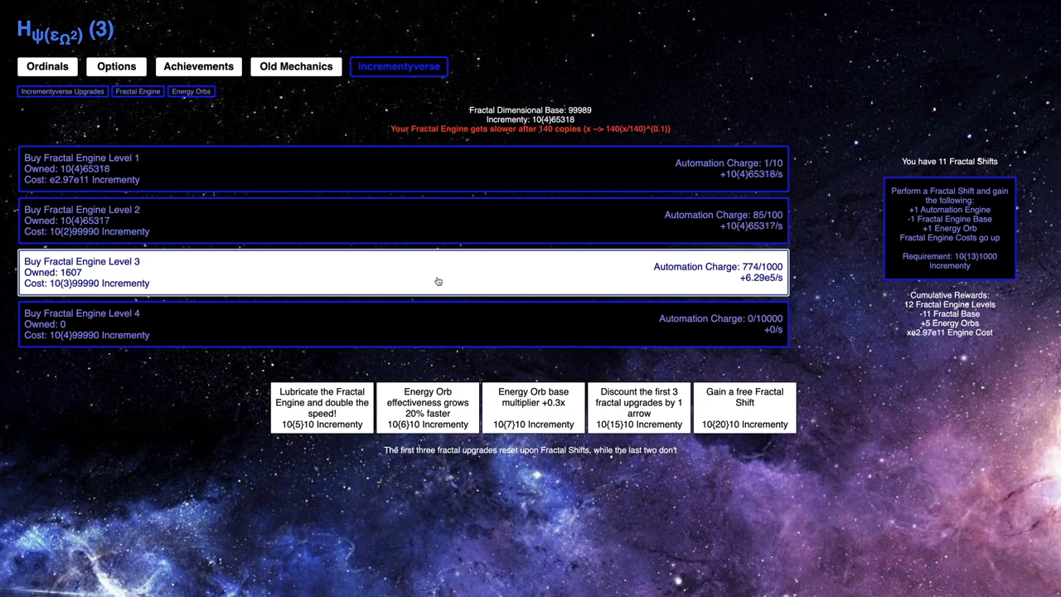
click(190, 91)
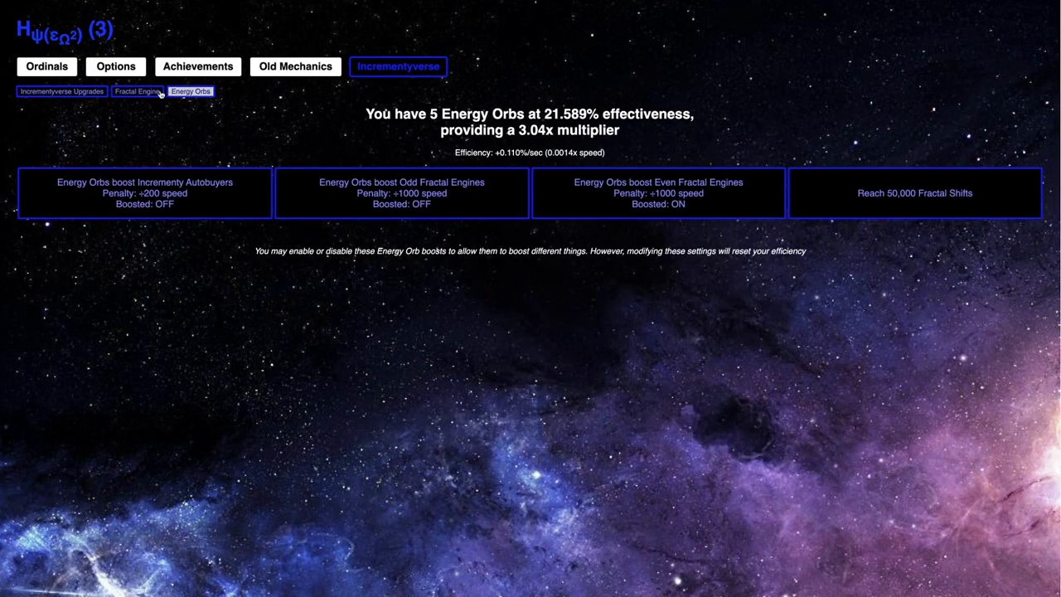
click(138, 91)
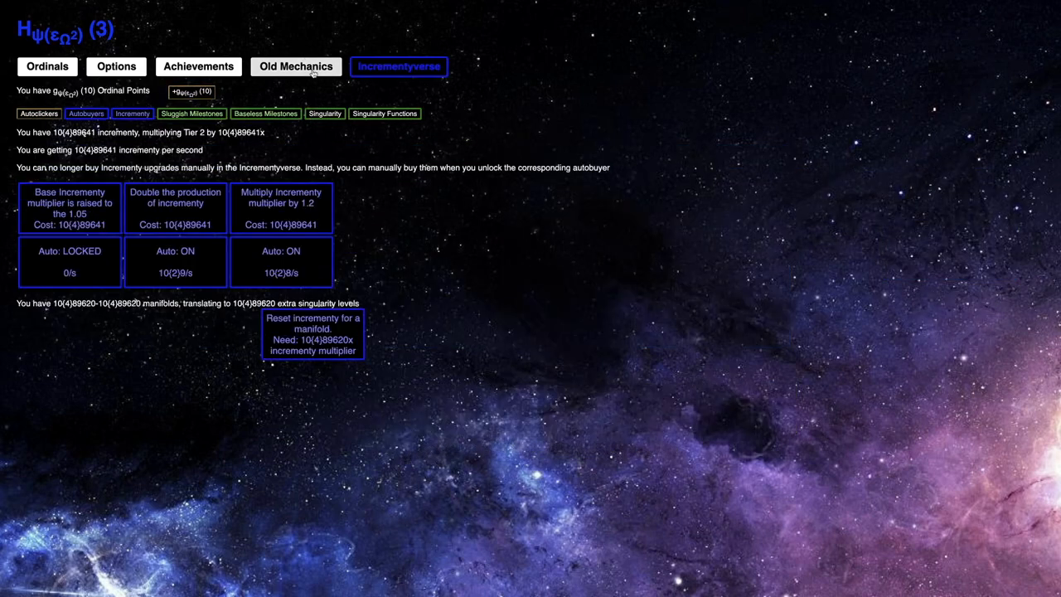
- Reach 3571 Level 4 engines with Energy Orbs at 28.6% until Level 5 appears
click(265, 113)
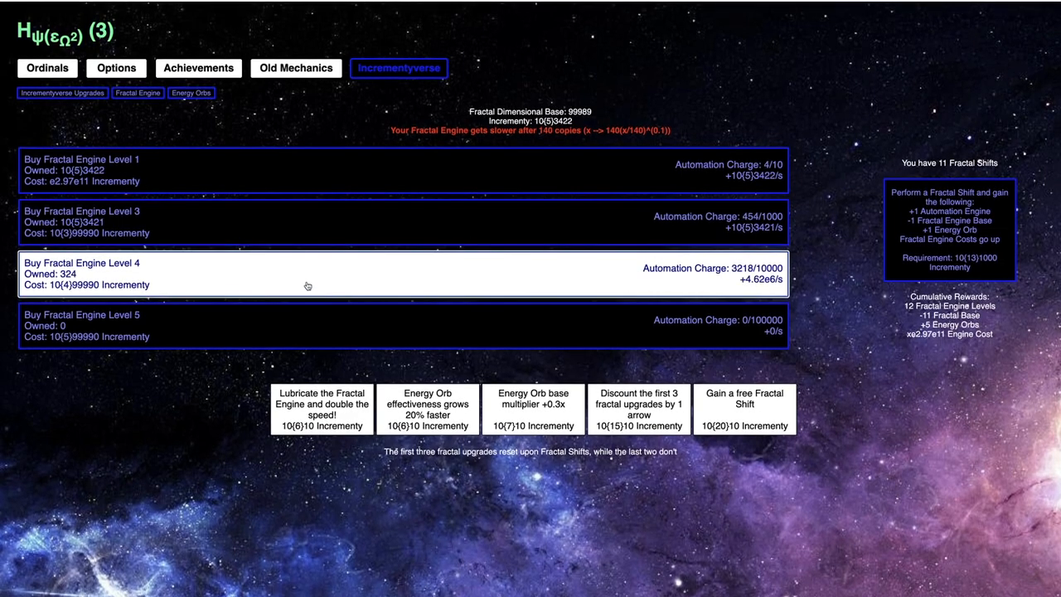
click(190, 91)
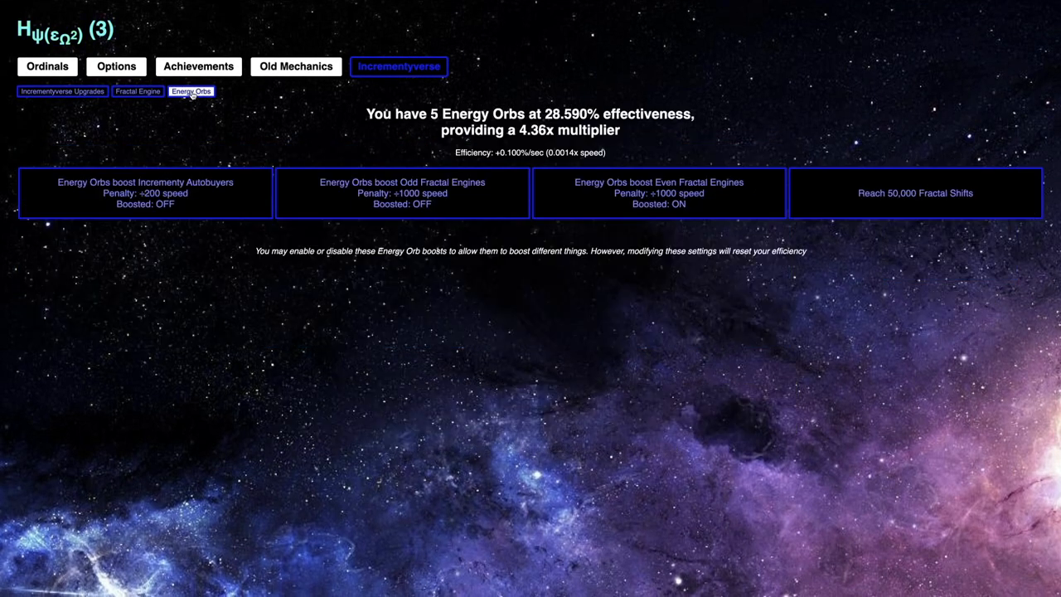
click(138, 91)
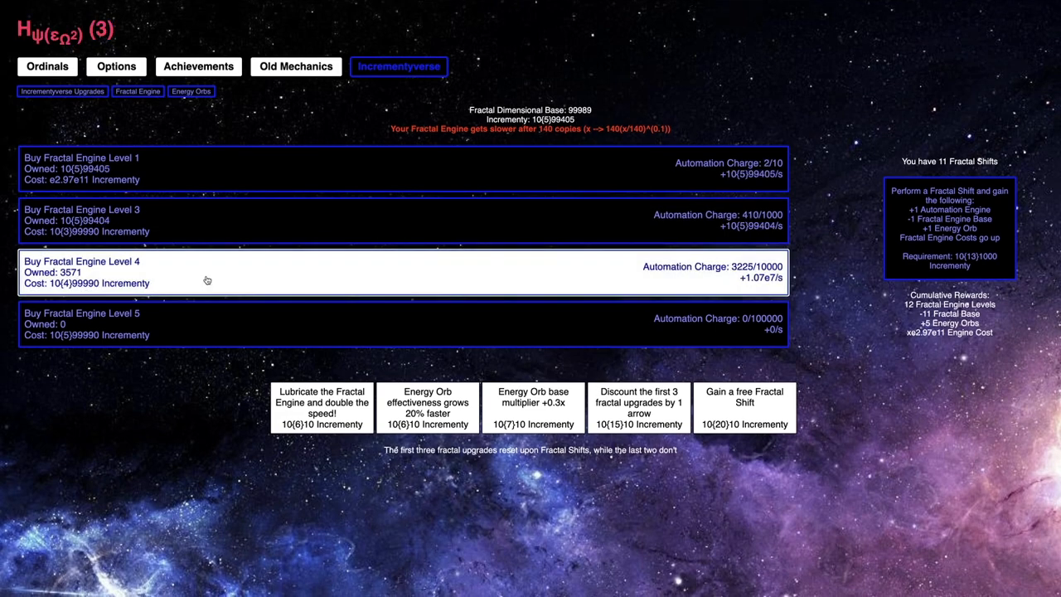
- Turn on the Odd Fractal Engines boost, reaching 13 Fractal Shifts and Level 14 with 6087 engines
click(192, 91)
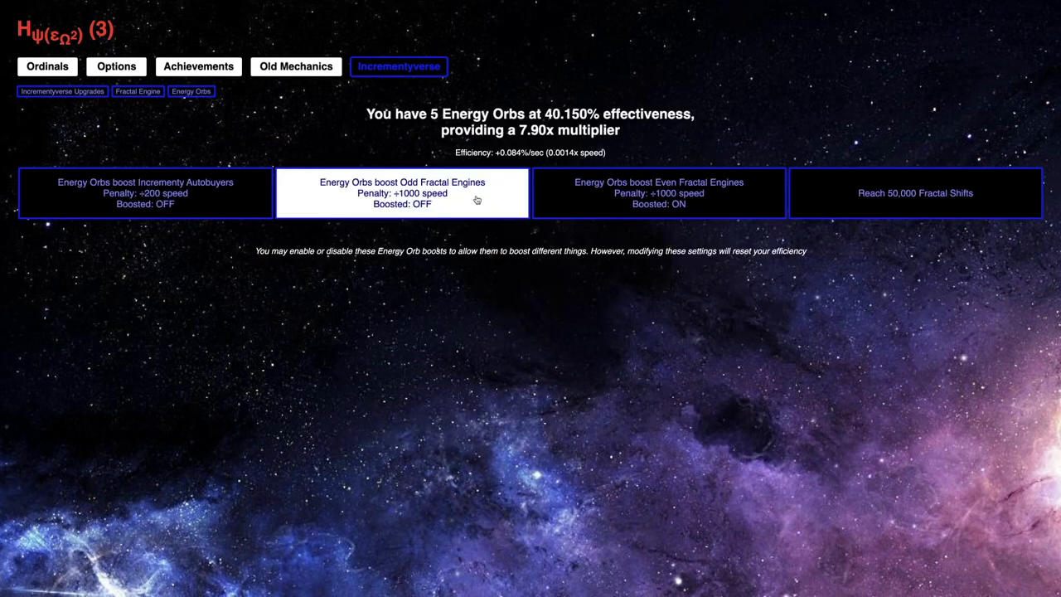
click(137, 91)
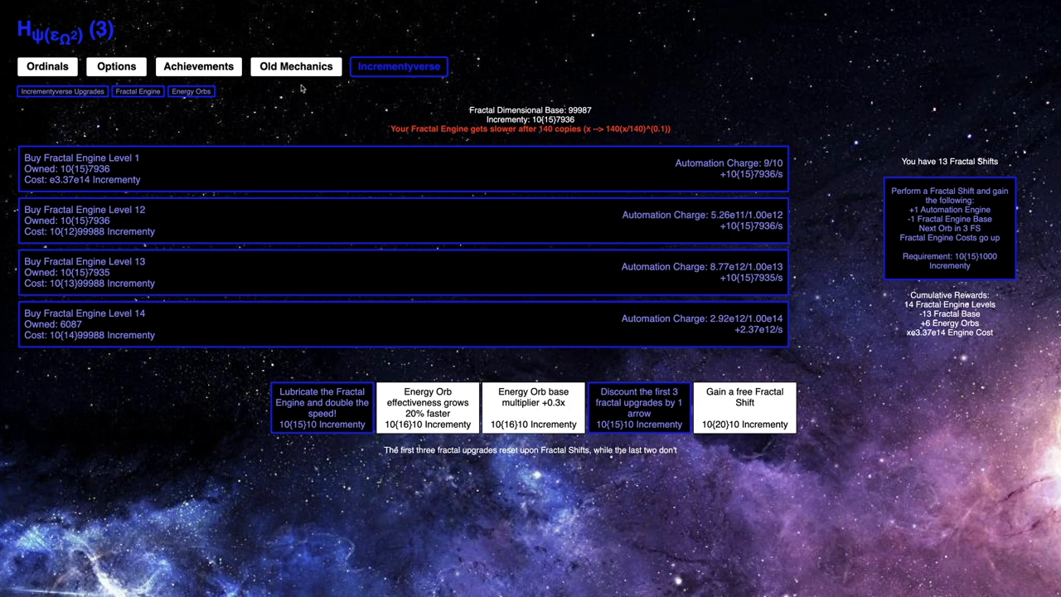
- Check Energy Orbs (6 at 99% effectiveness), then perform the 14th Fractal Shift, resetting engines to Level 1
click(193, 91)
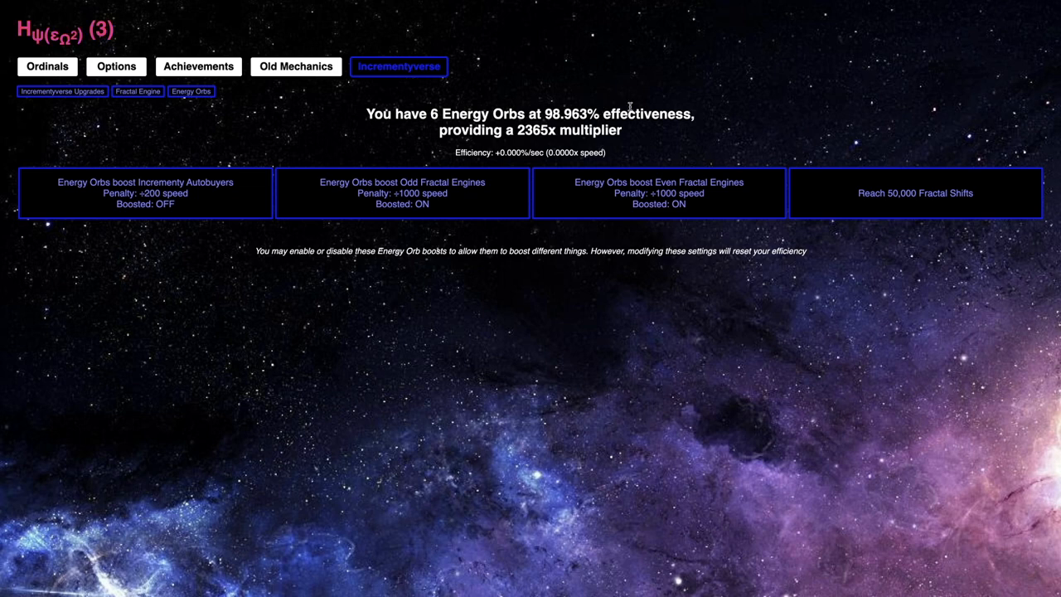
mouse_move(552, 126)
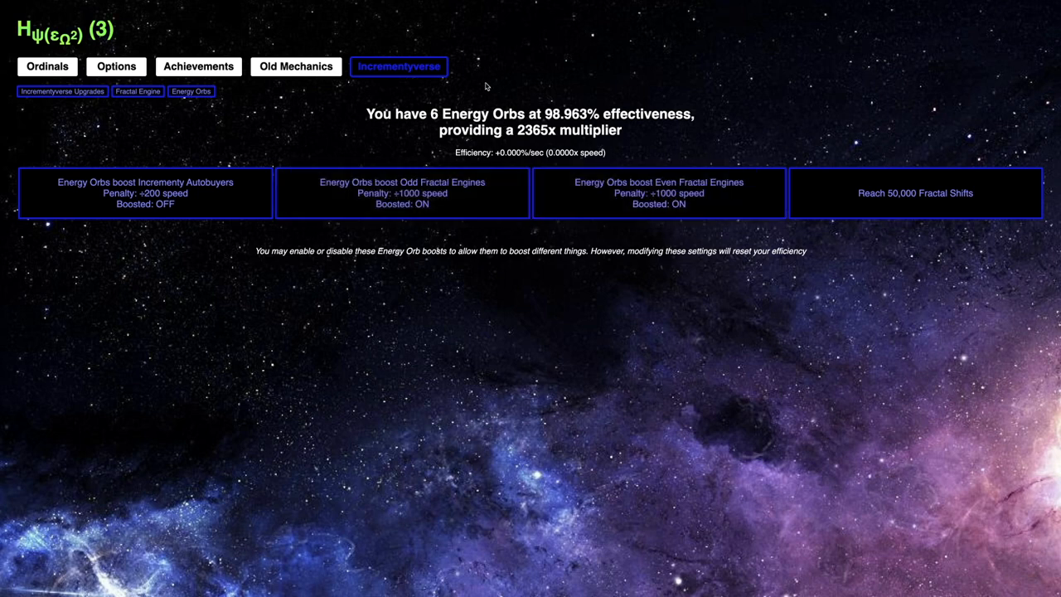
mouse_move(451, 92)
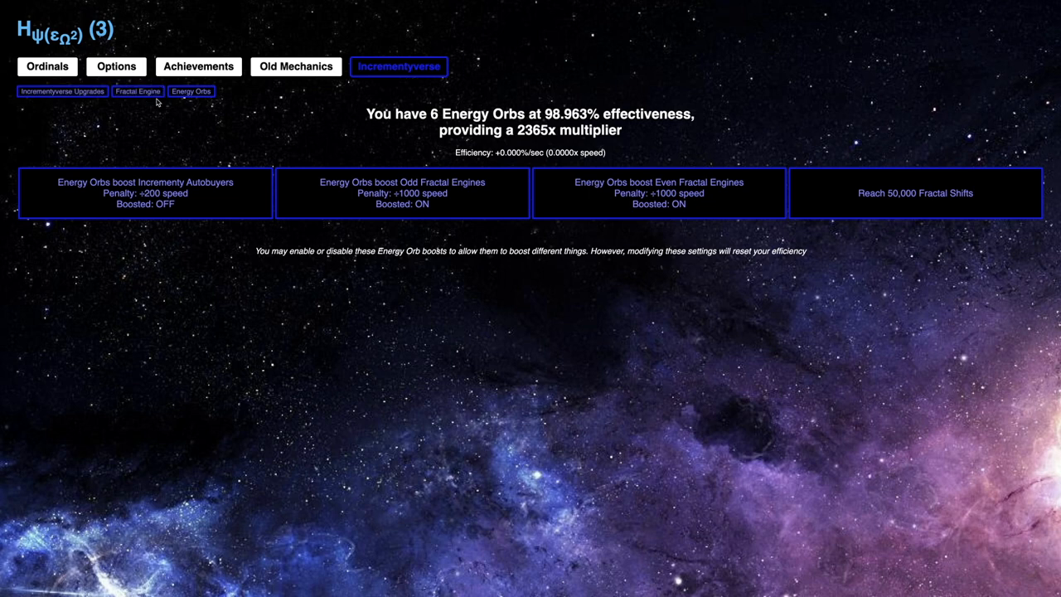
click(138, 91)
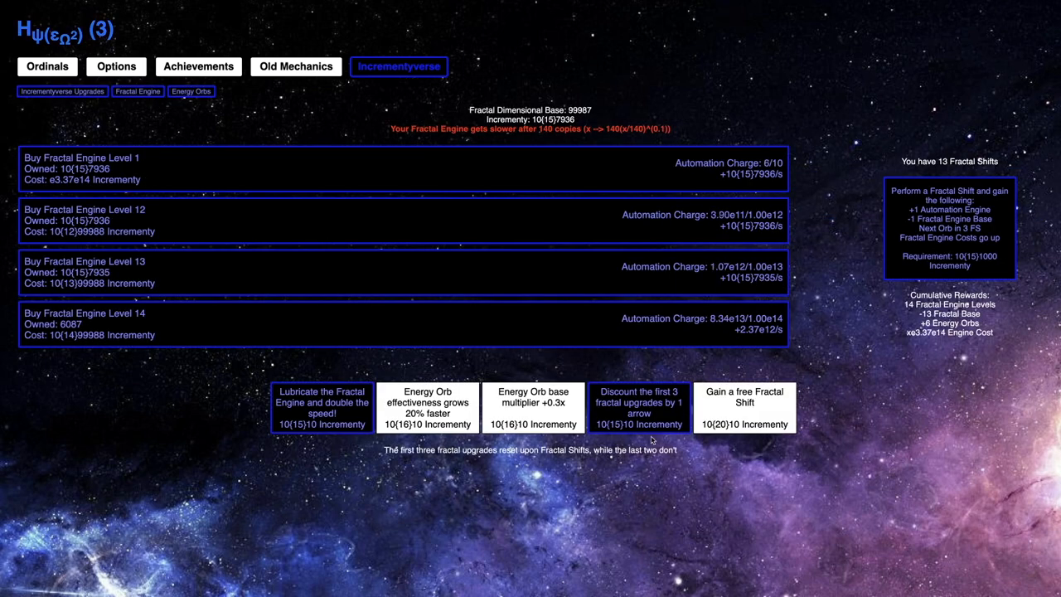
click(638, 407)
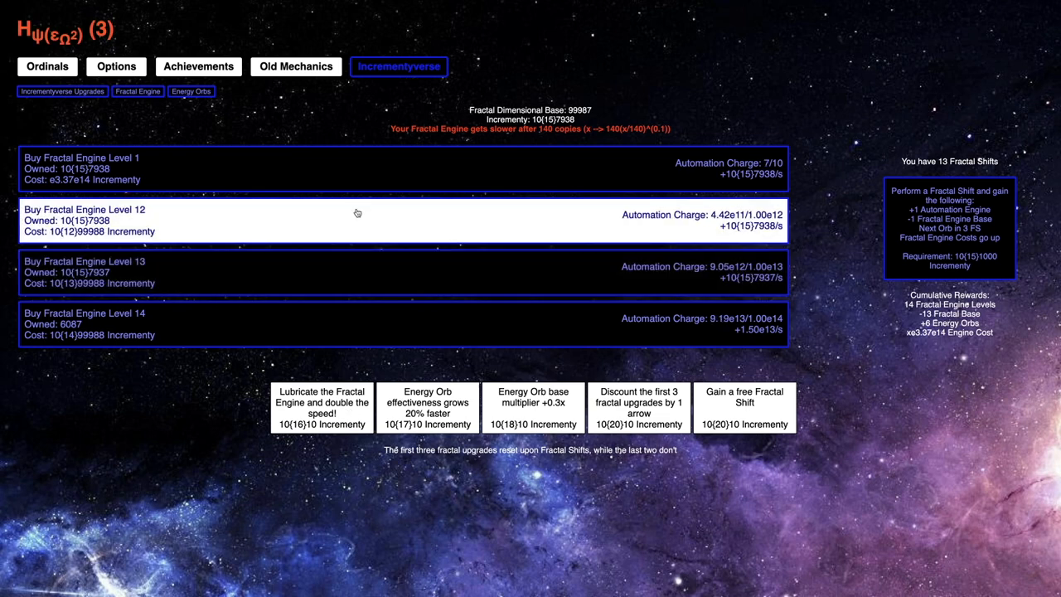
click(948, 207)
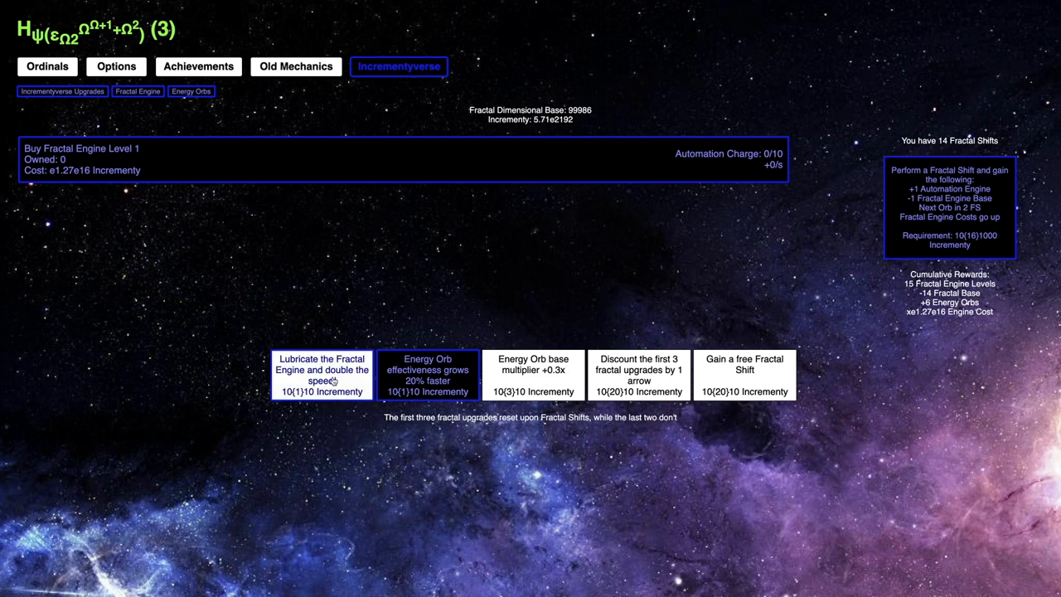
- Toggle Energy Orb boosts so only Increment Autobuyers is boosted, effectiveness reset to 0.139%
click(193, 91)
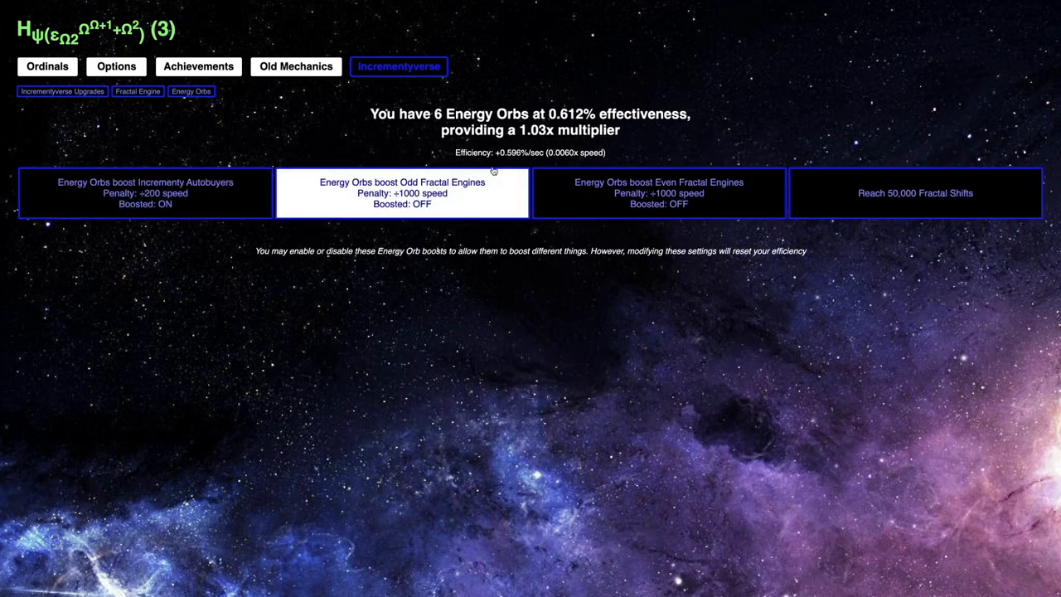
click(146, 192)
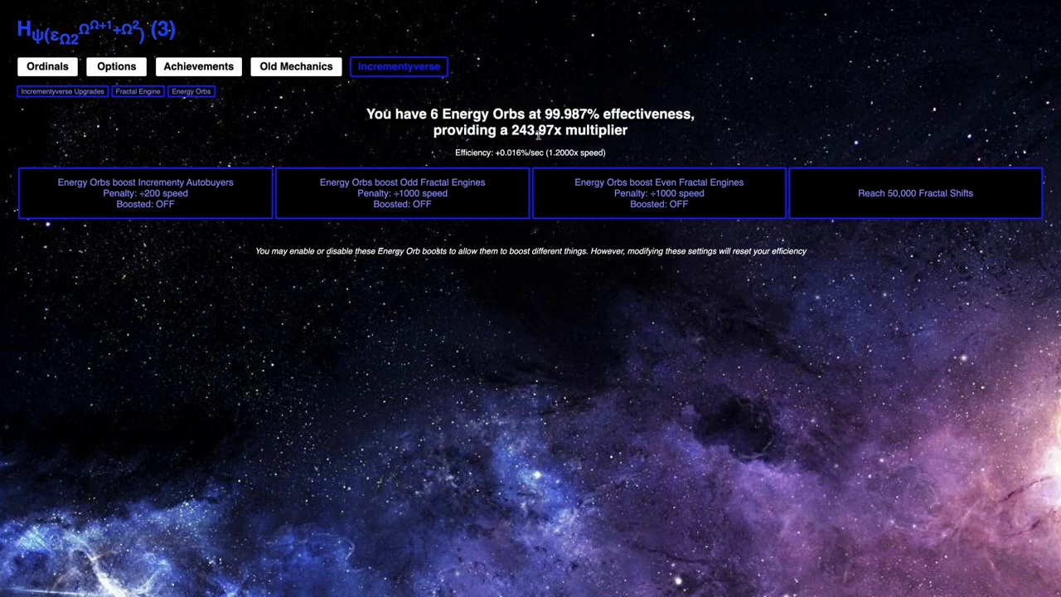
click(138, 91)
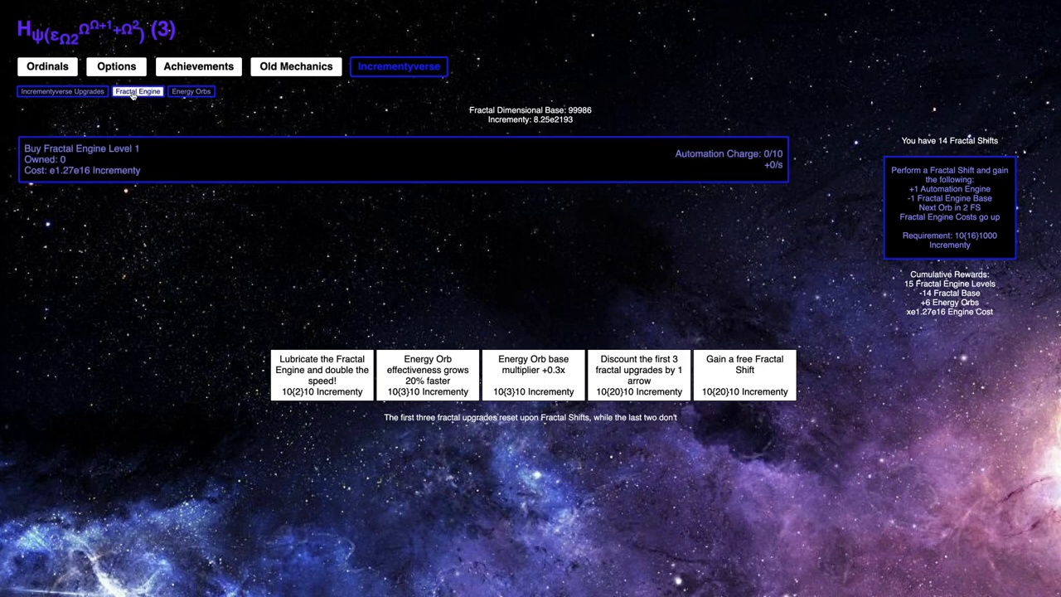
click(192, 91)
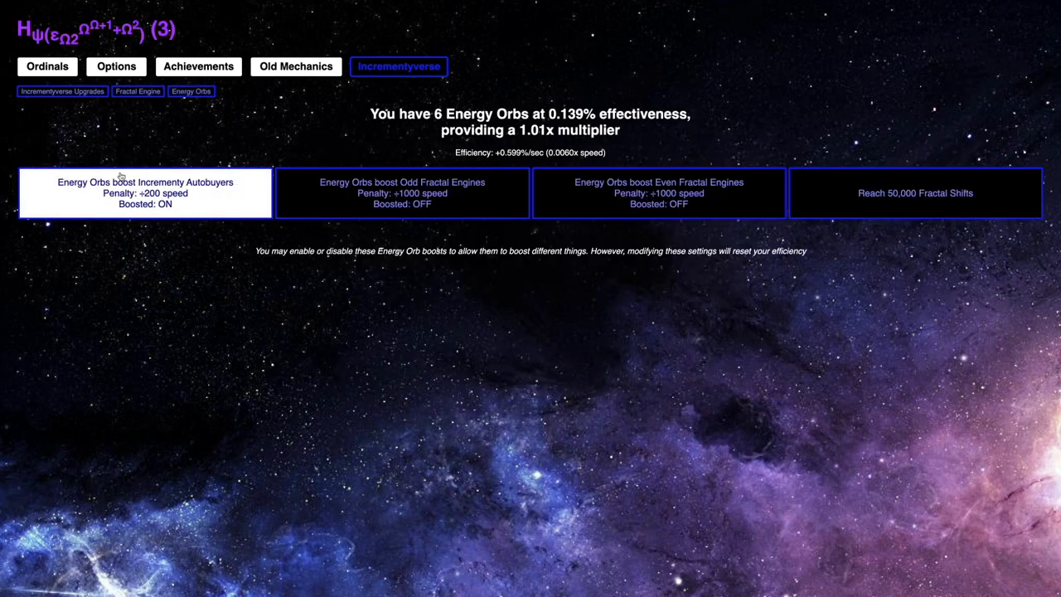
- Buy Fractal Engine Level 1 repeatedly, unlocking Levels 2 and 3
click(325, 112)
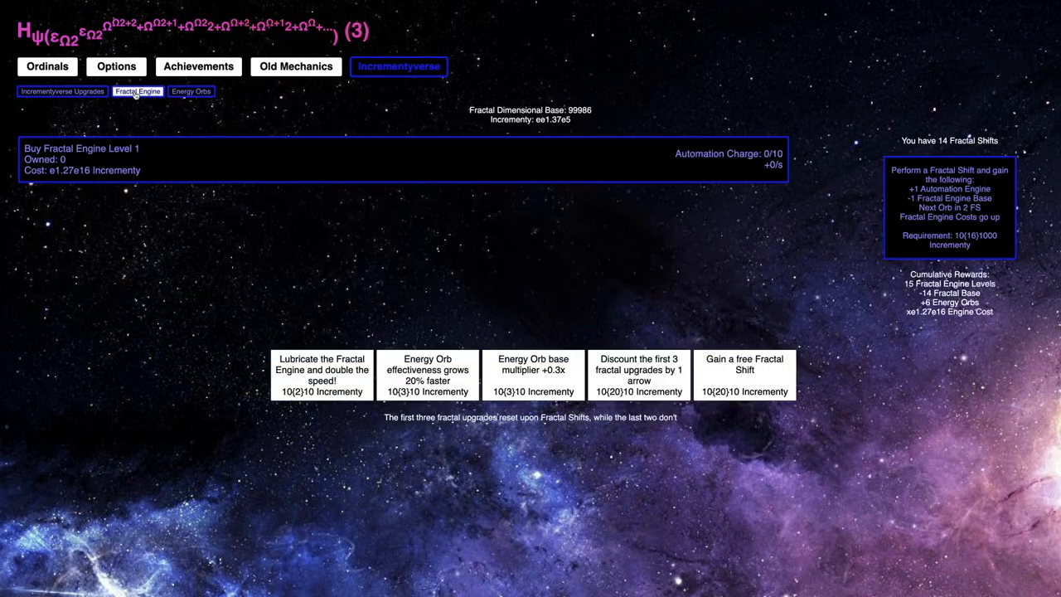
click(402, 159)
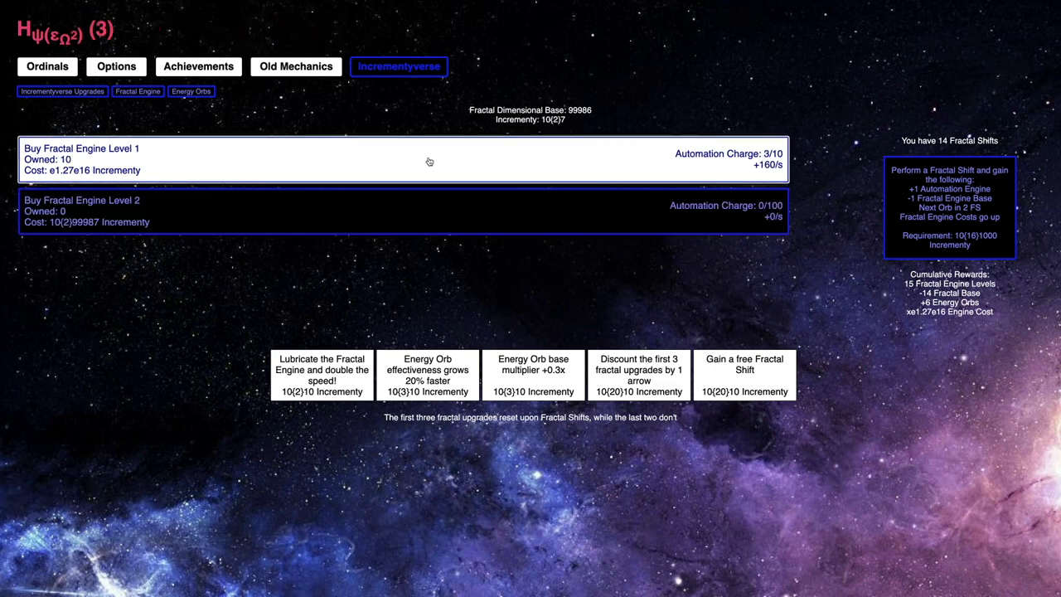
click(402, 159)
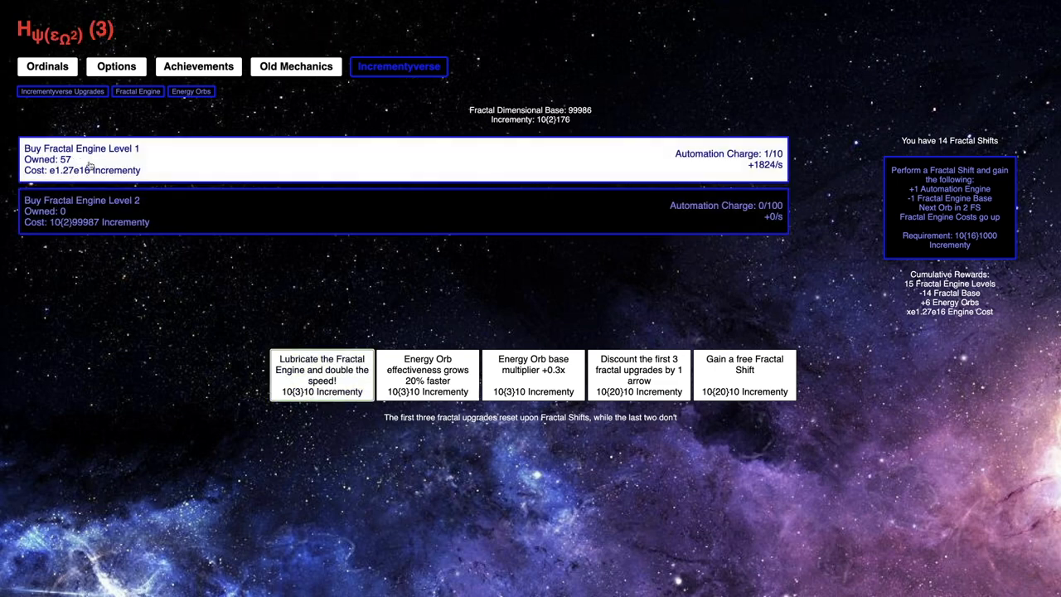
- Visit Old Mechanics, then switch Energy Orbs to boost only even Fractal Engines at 0.044%
click(63, 91)
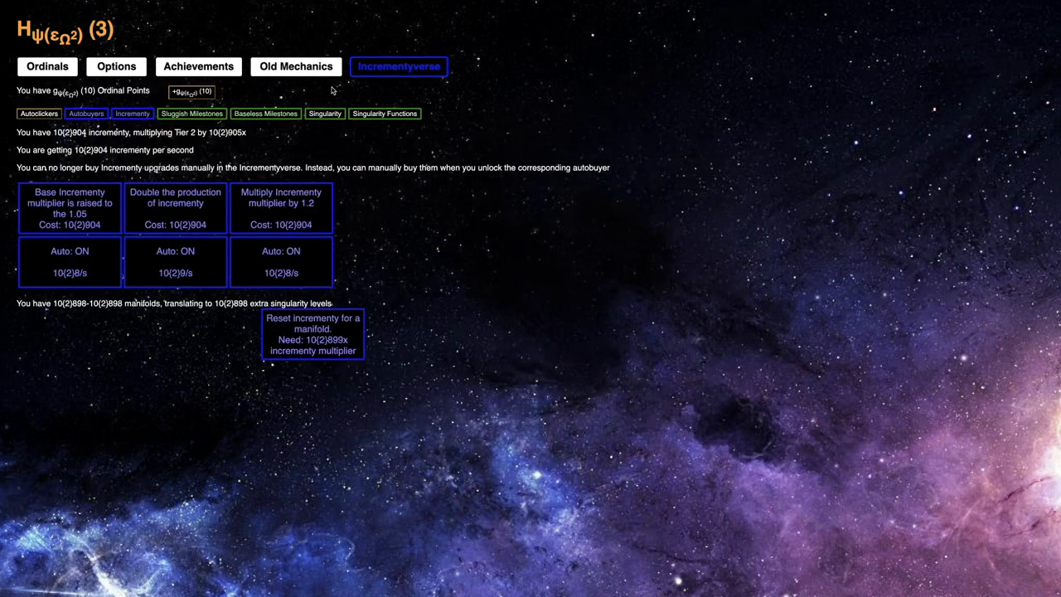
click(384, 113)
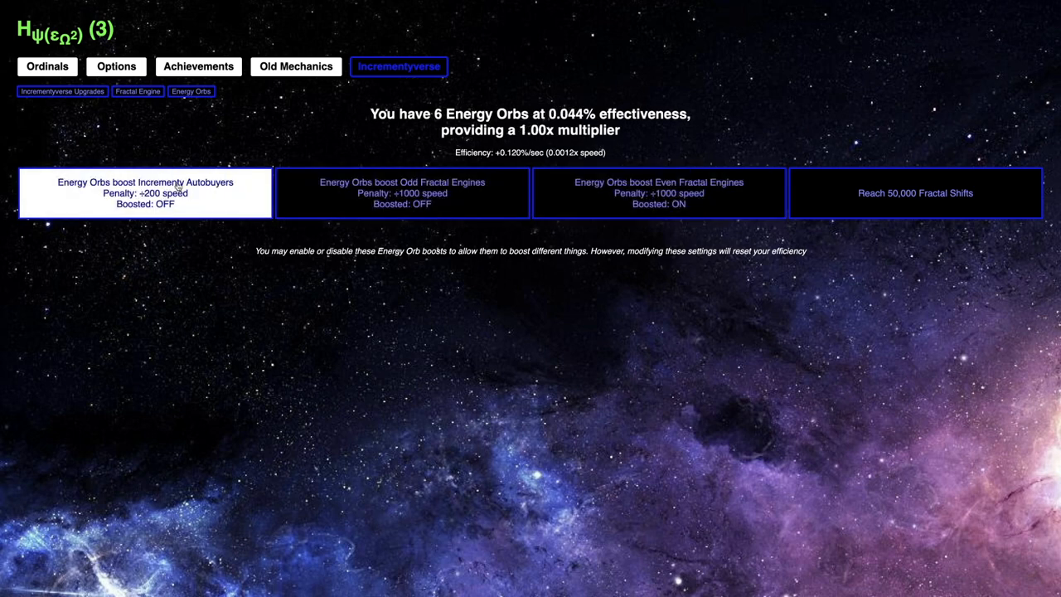
click(138, 92)
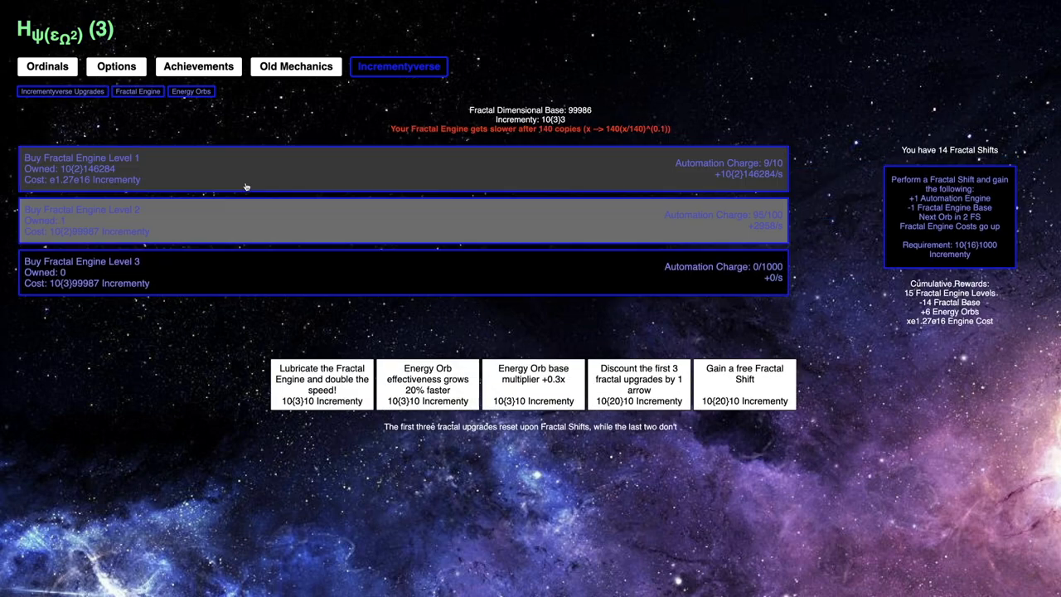